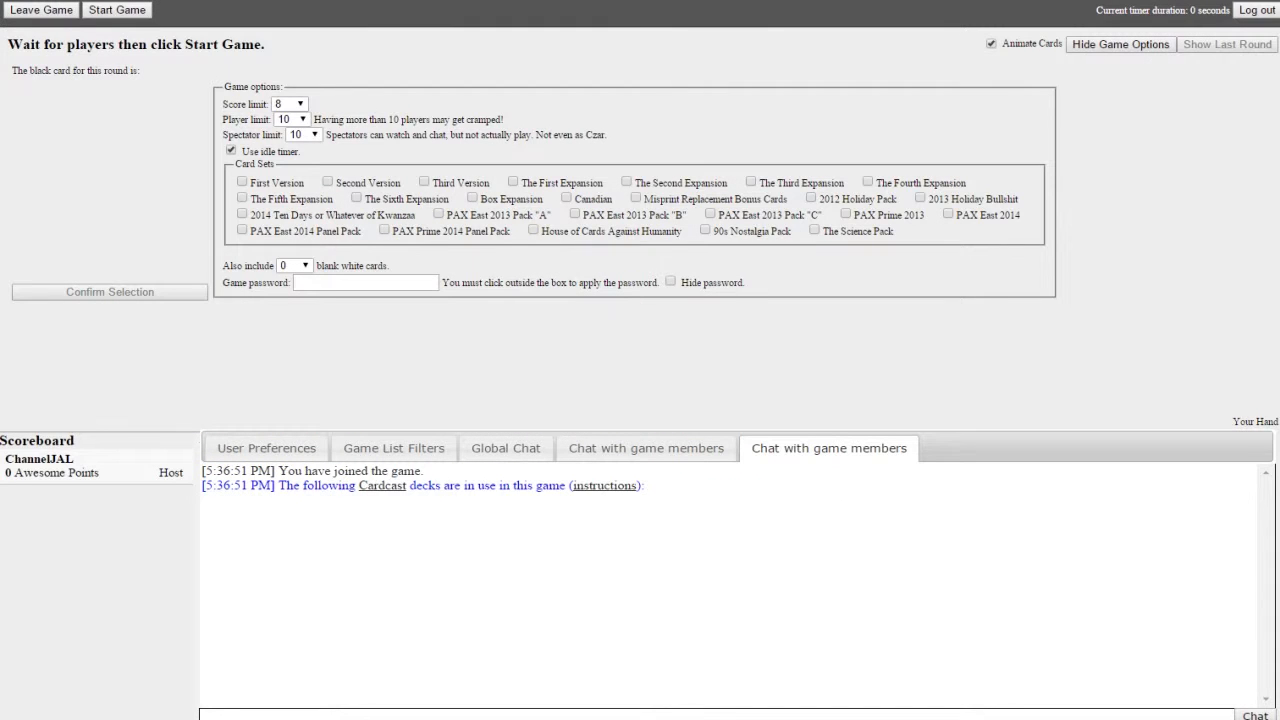
- Enter a game password and switch off the idle timer option
type("buttstuff")
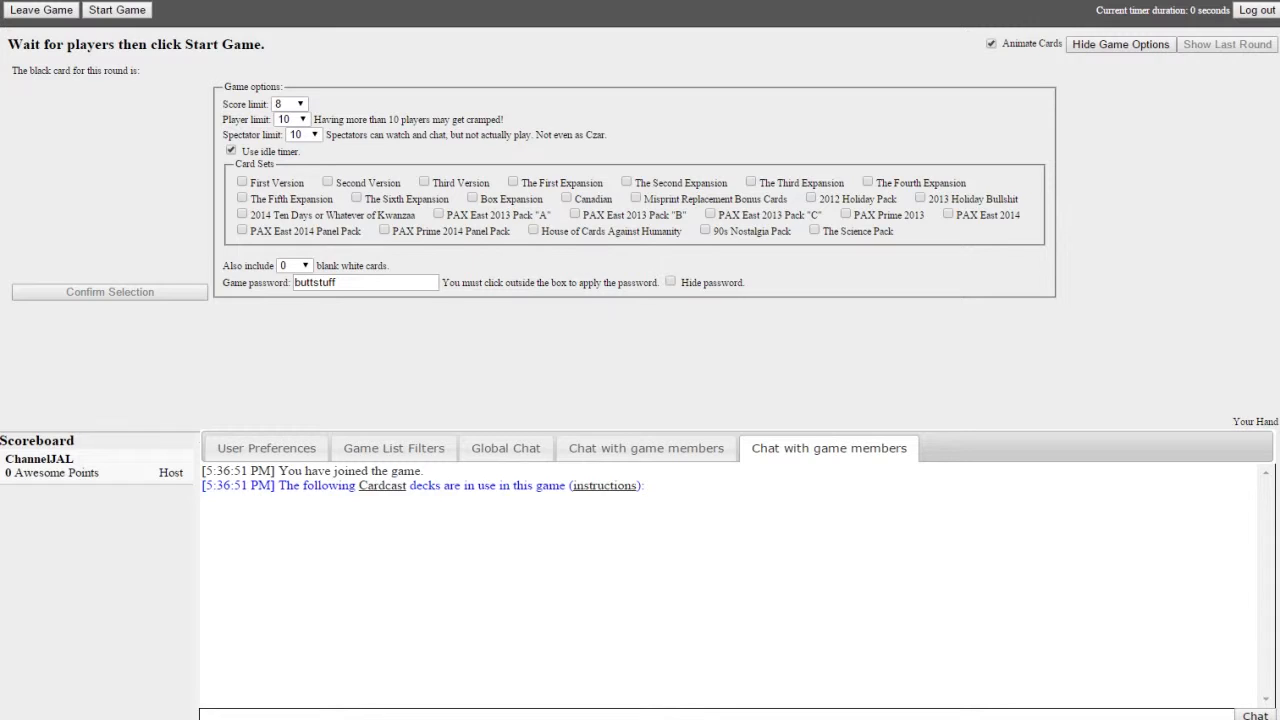
left_click(232, 150)
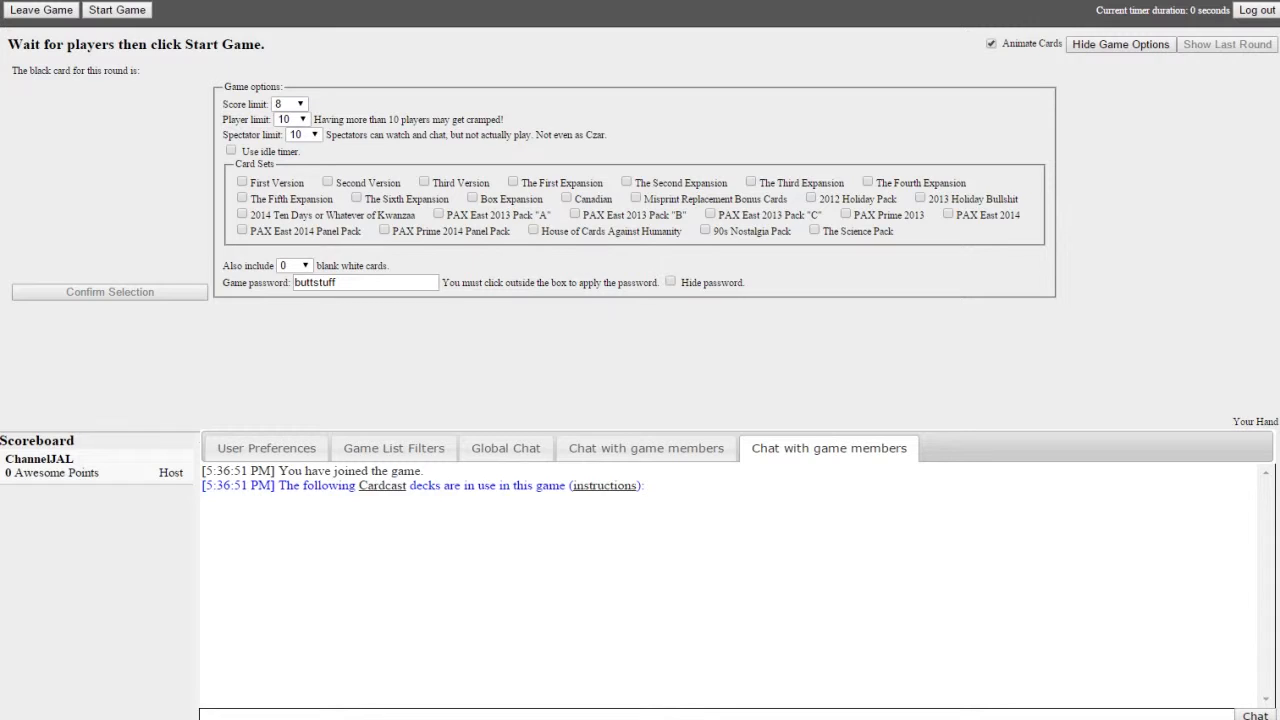
- Start the game so the first round begins with the joined players
left_click(116, 10)
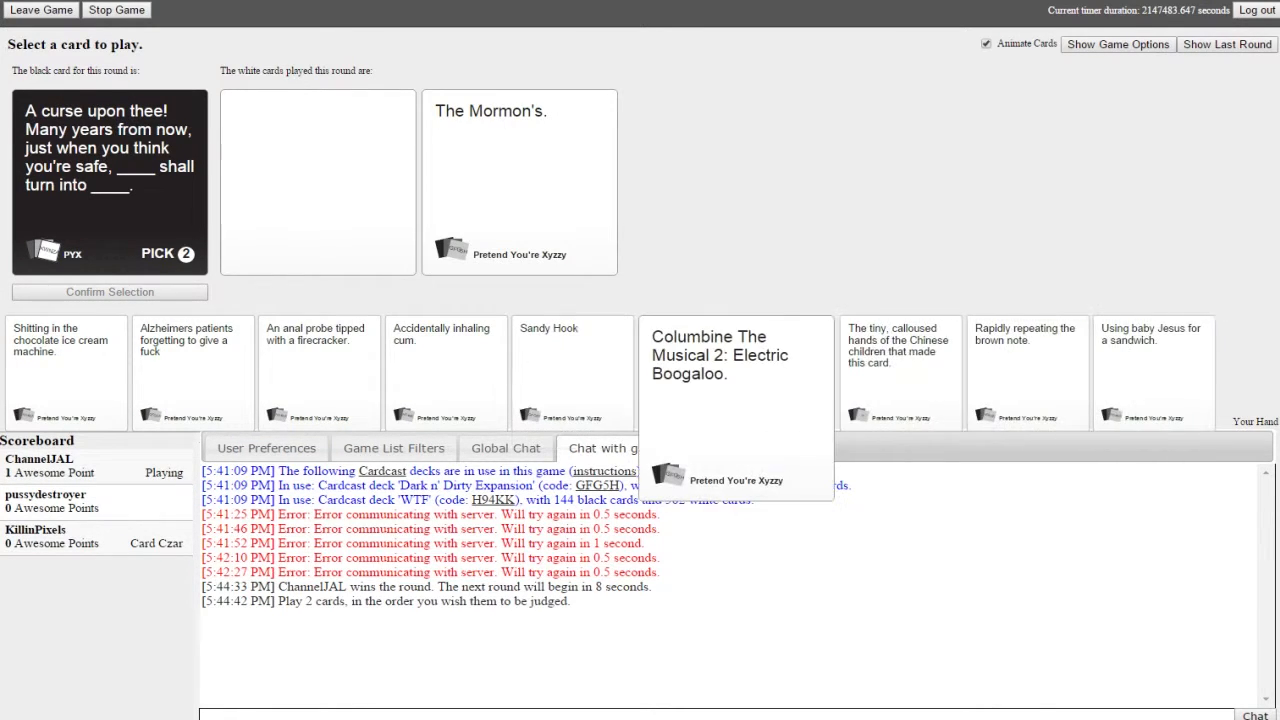
- Play 'Columbine The Musical 2: Electric Boogaloo.' as the second answer and confirm it
left_click(700, 356)
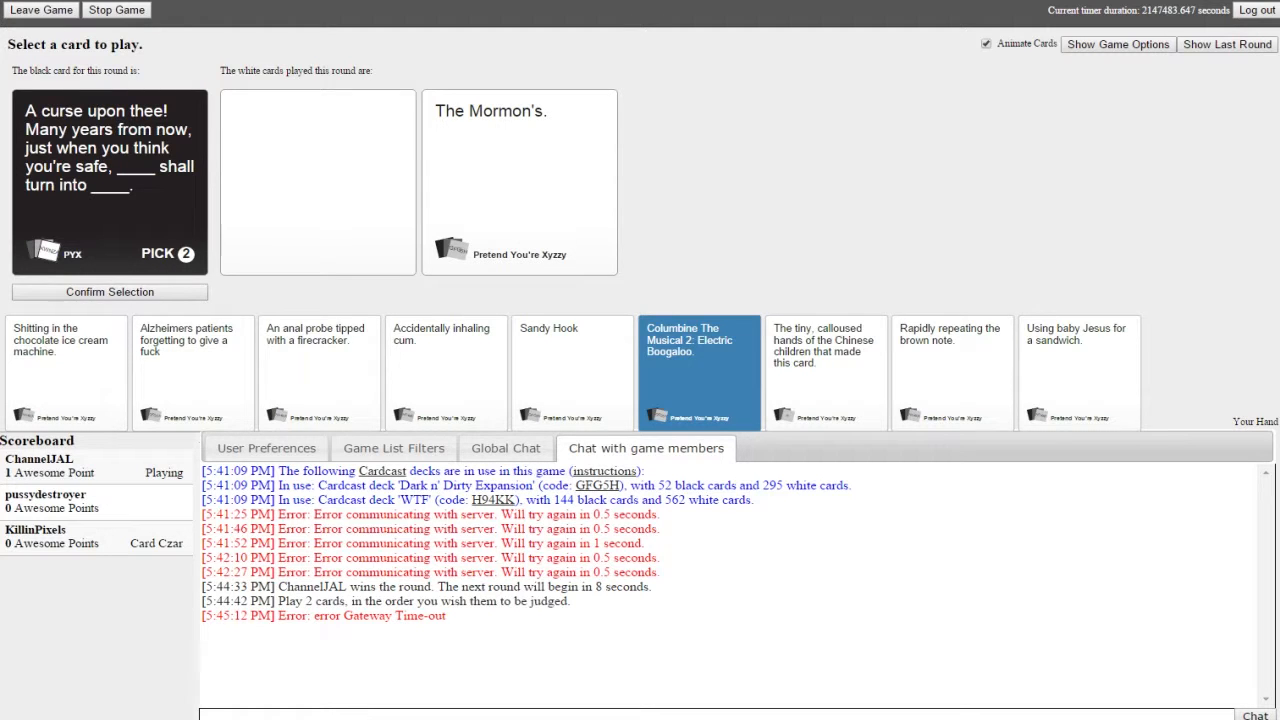
left_click(698, 372)
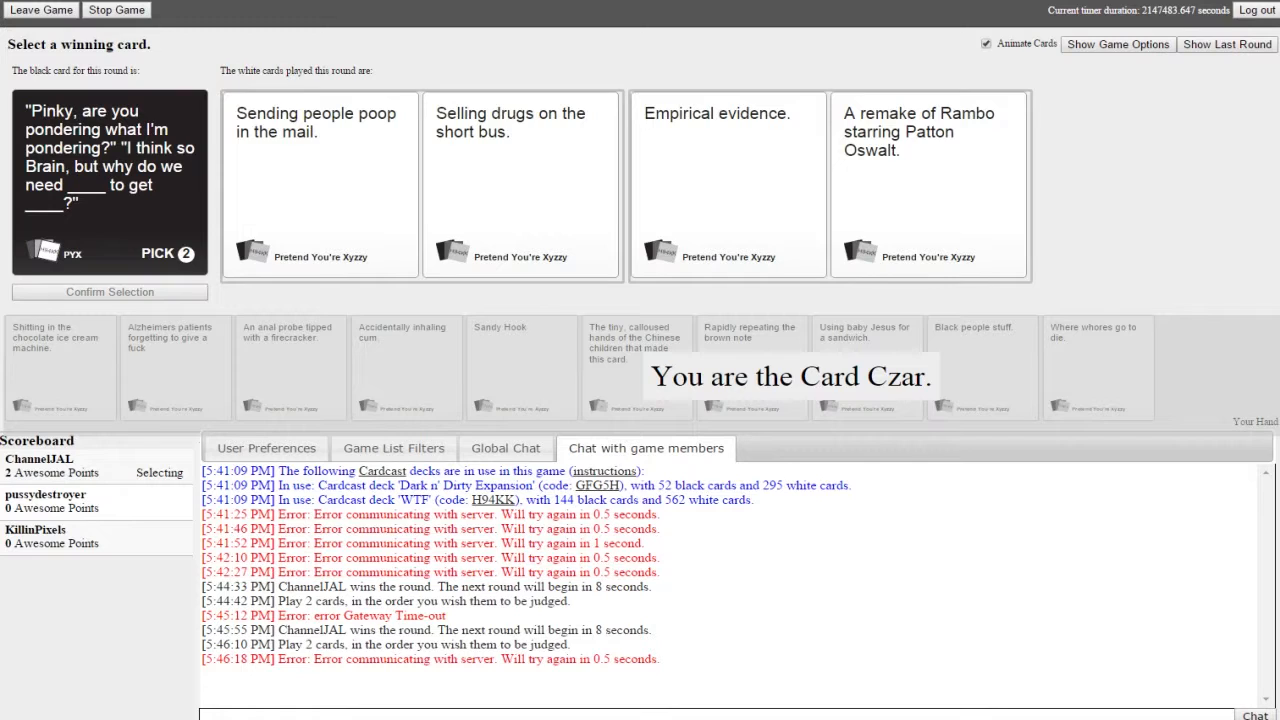
- Award the round to pussydestroyer's submission as Card Czar
left_click(728, 184)
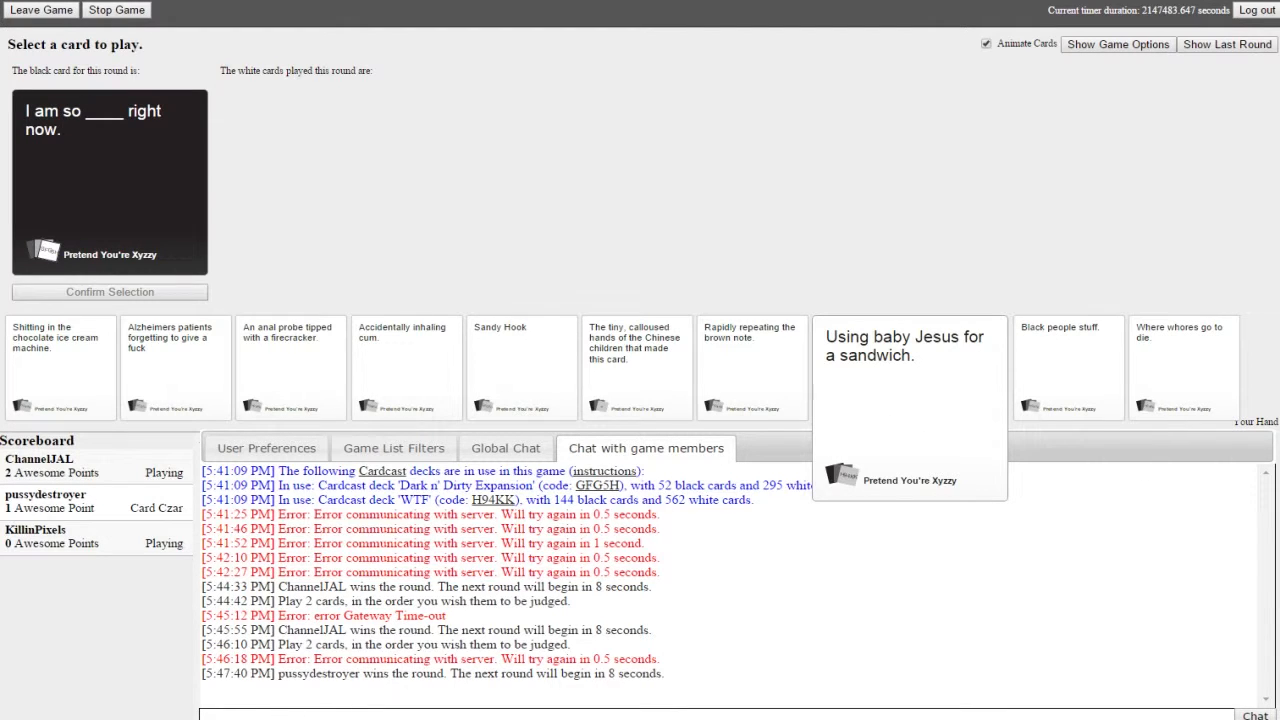
- Play 'Using baby Jesus for a sandwich.' for 'I am so ___ right now.' and confirm
left_click(866, 368)
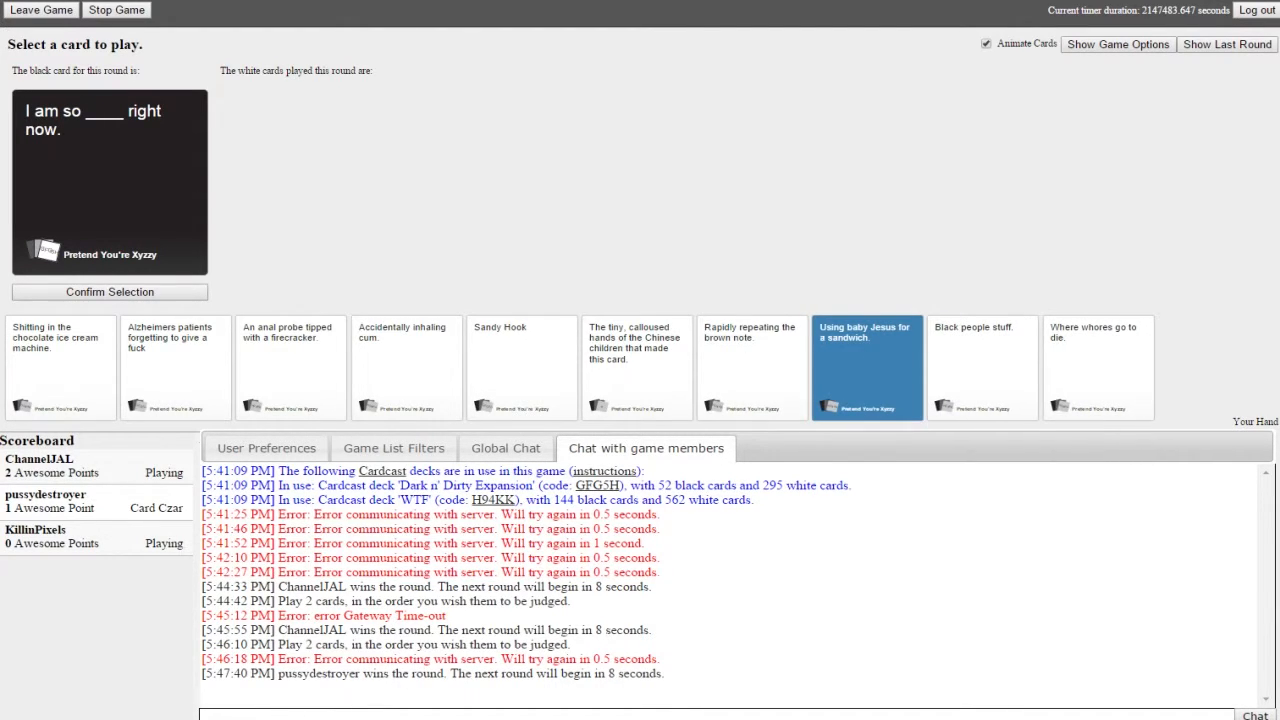
left_click(866, 368)
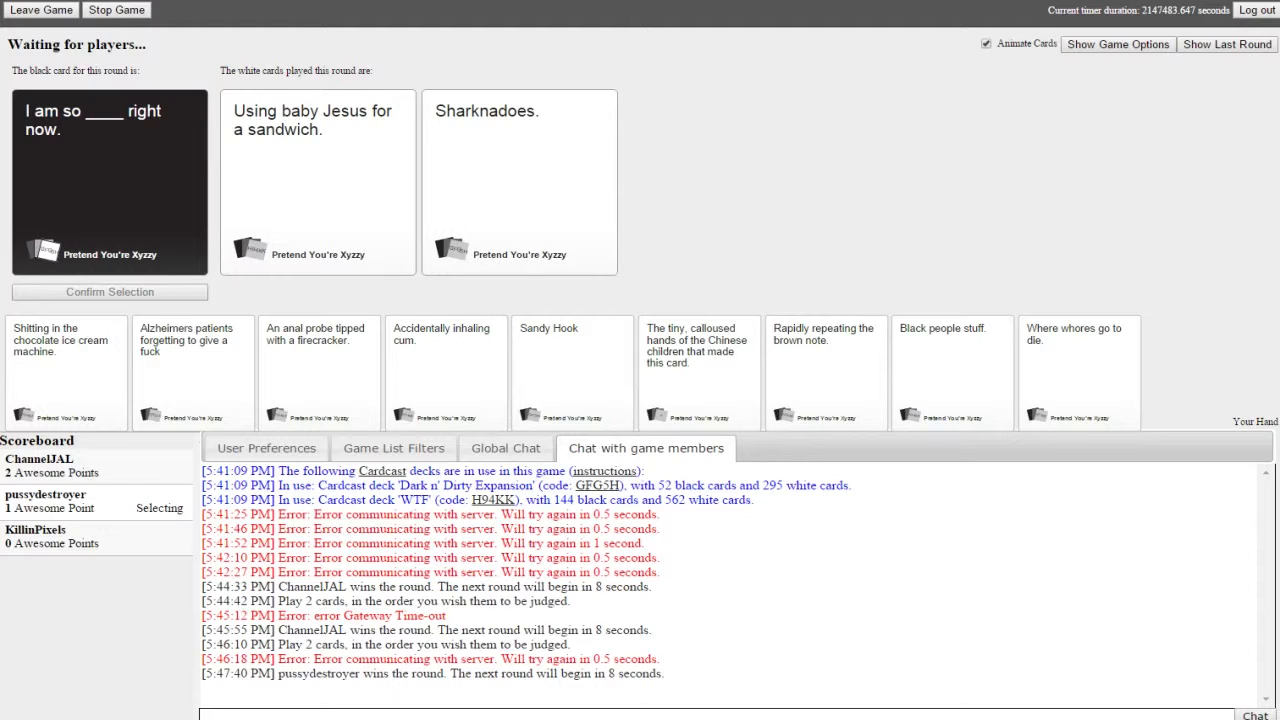
- Play the 'Sandy Hook' card for the 'best way to start your day' prompt
left_click(318, 180)
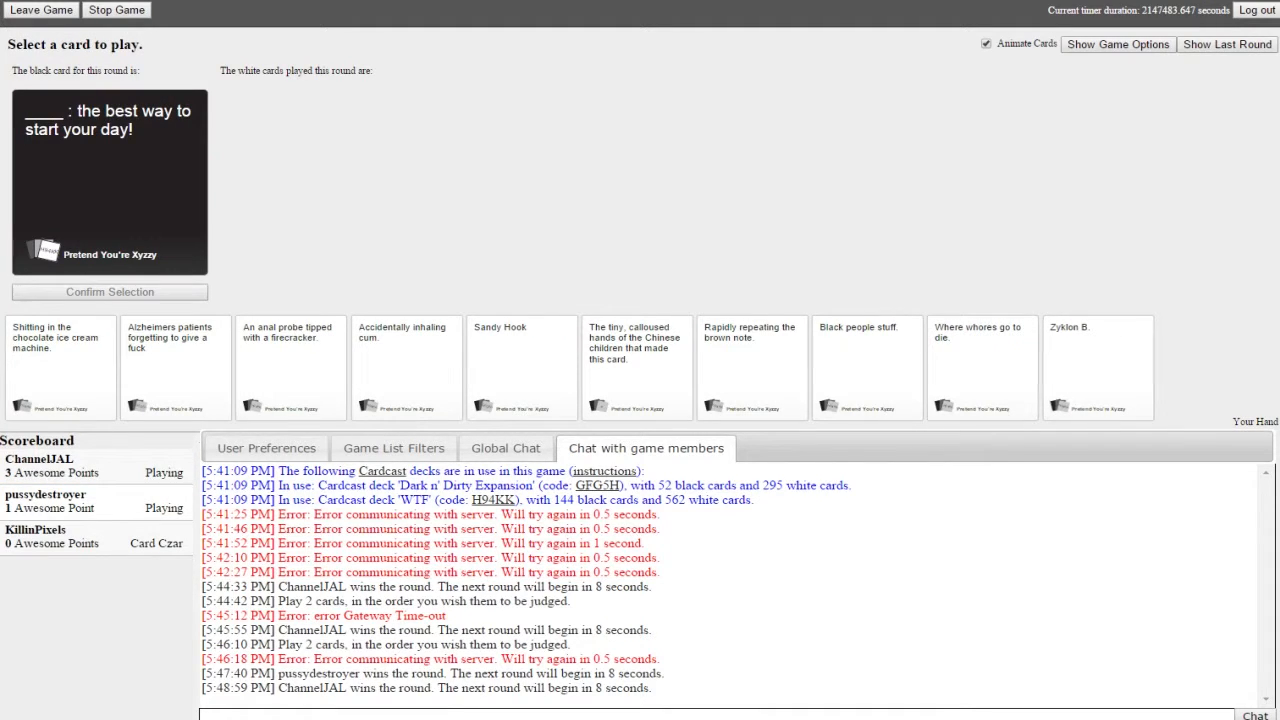
left_click(520, 368)
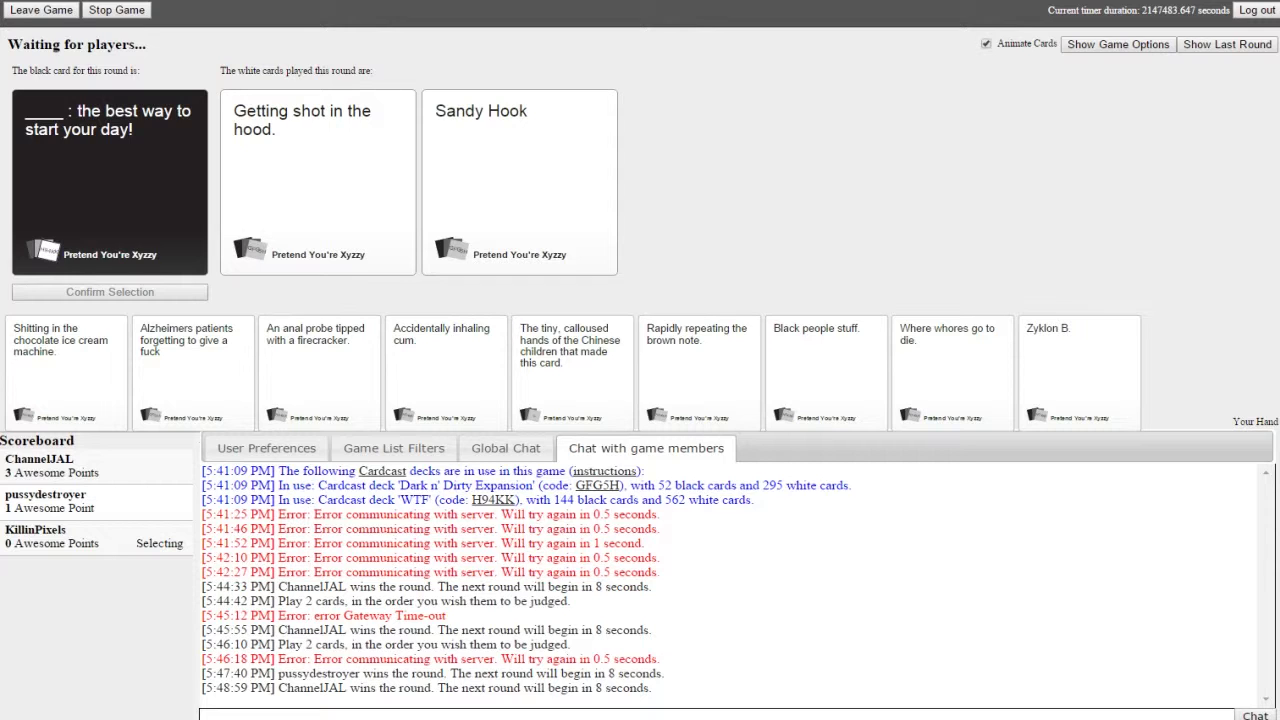
left_click(316, 180)
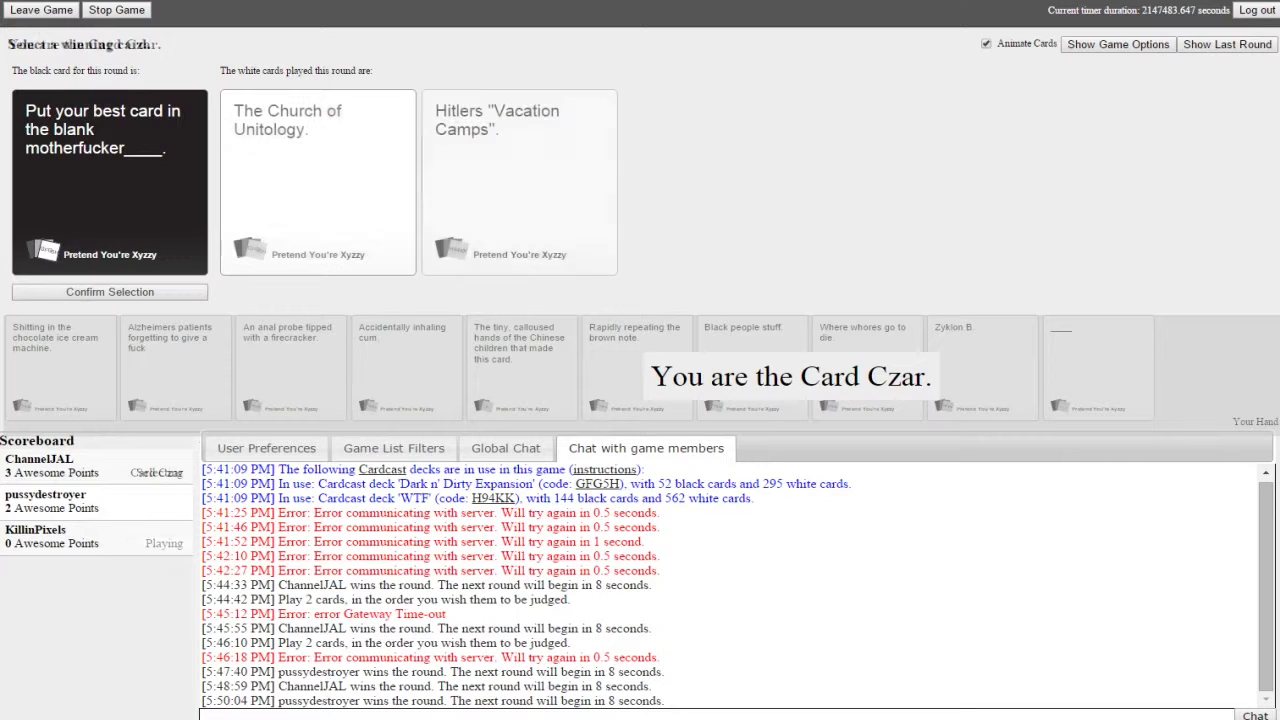
- Choose pussydestroyer's answer as the round winner, tying at three points
left_click(520, 180)
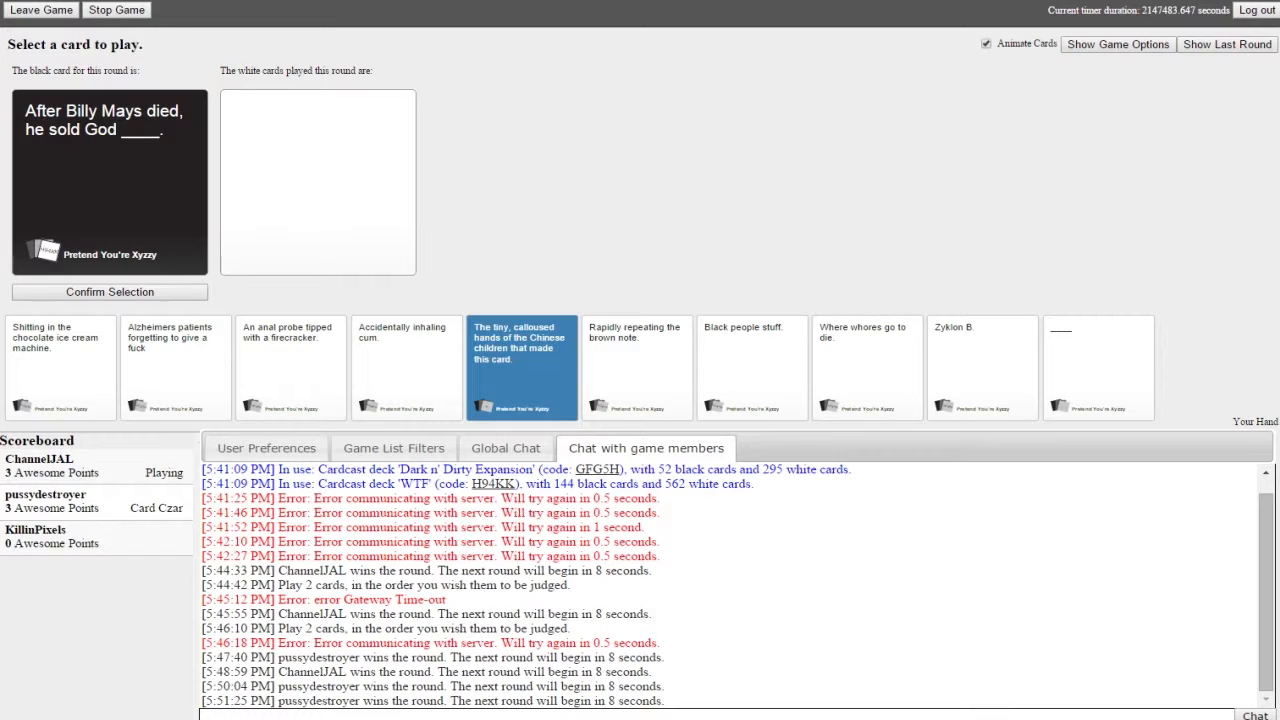
- Play 'The tiny, calloused hands of the Chinese children' for the Billy Mays prompt
left_click(108, 292)
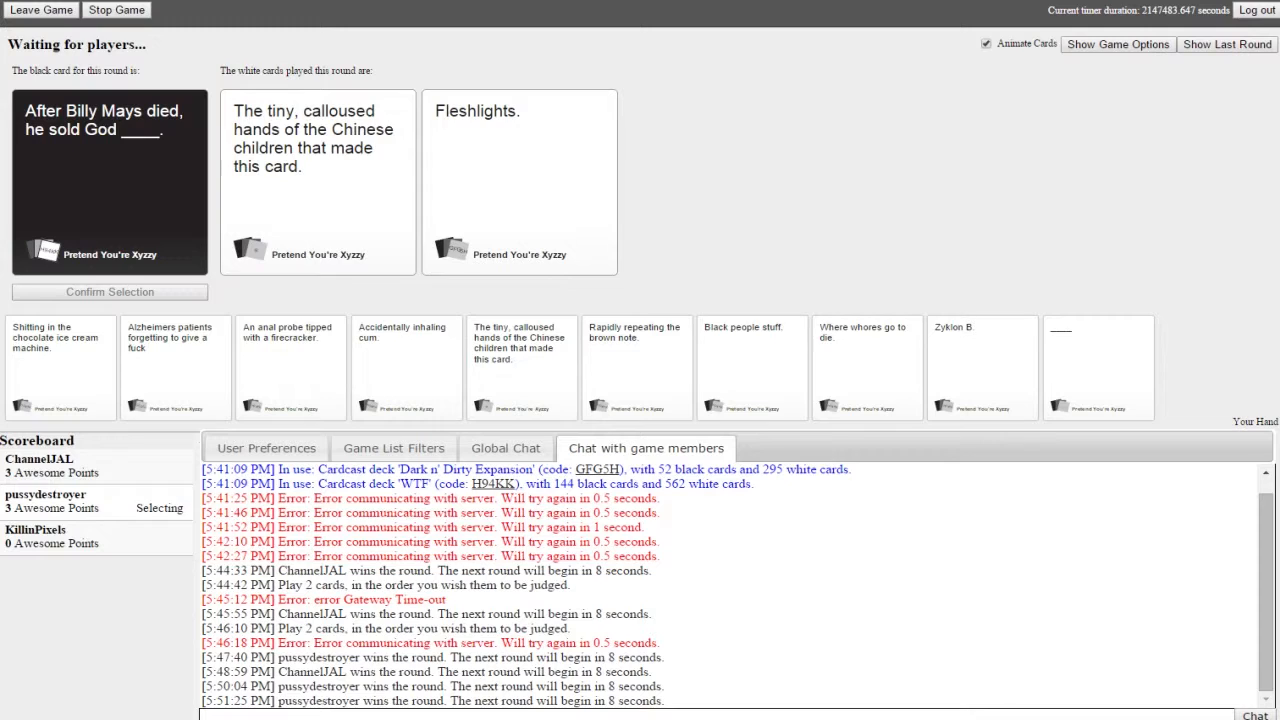
left_click(318, 180)
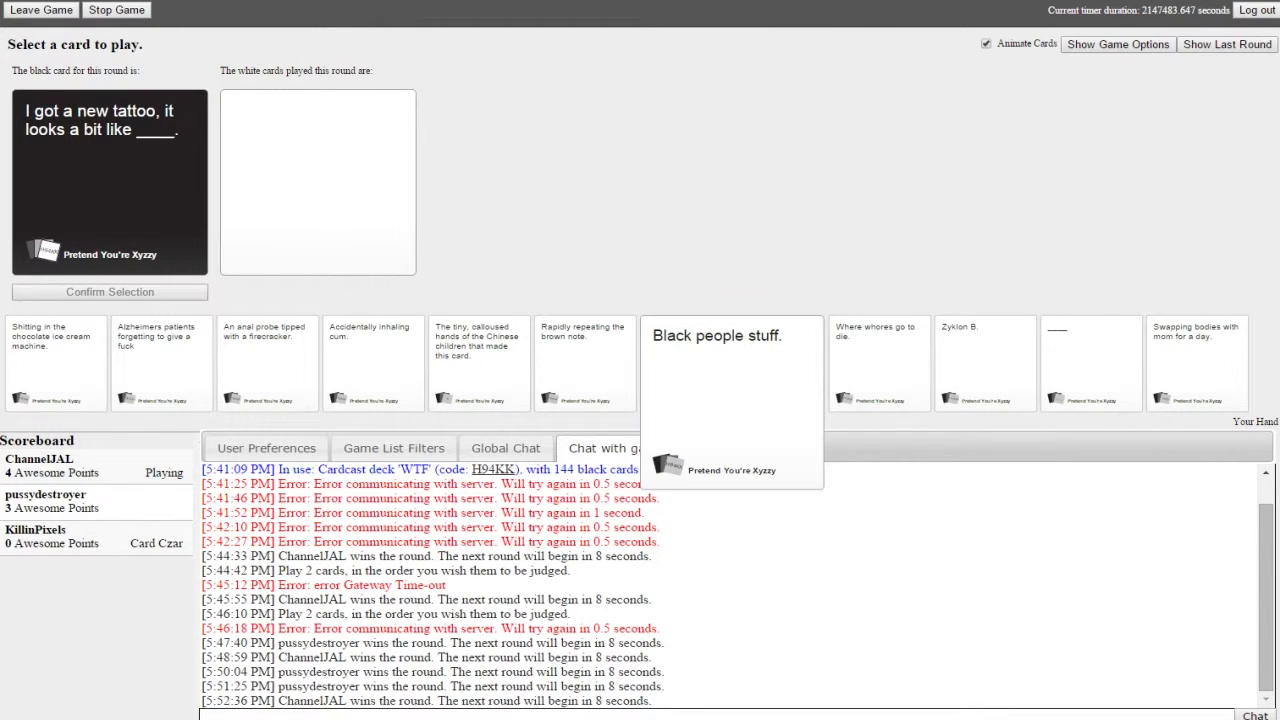
- Play 'Black people stuff.' for the new-tattoo prompt and confirm it
left_click(690, 362)
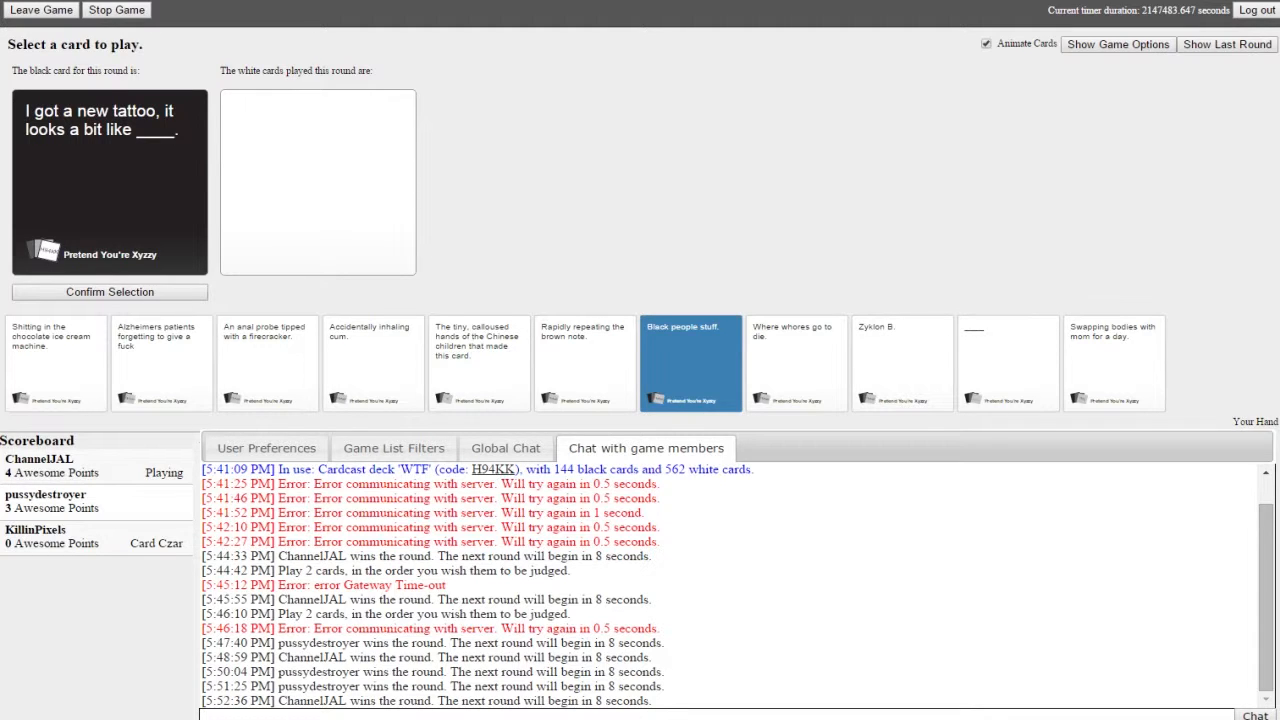
left_click(690, 362)
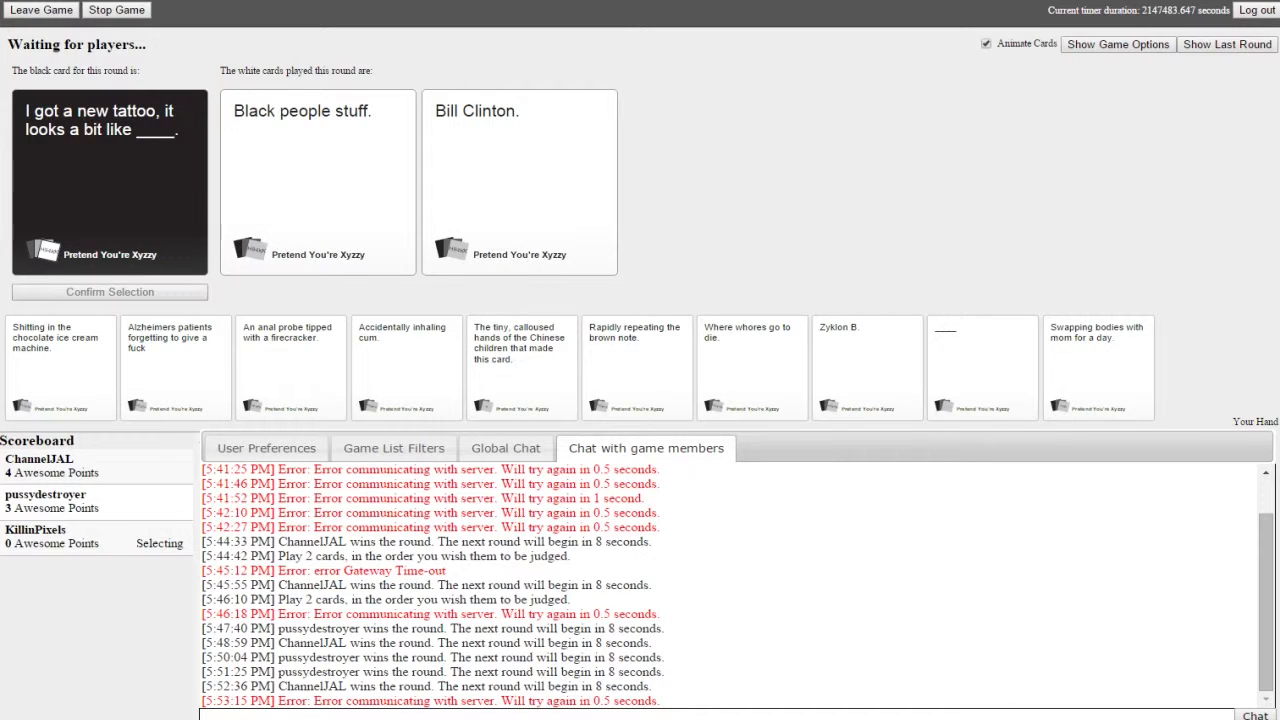
left_click(316, 180)
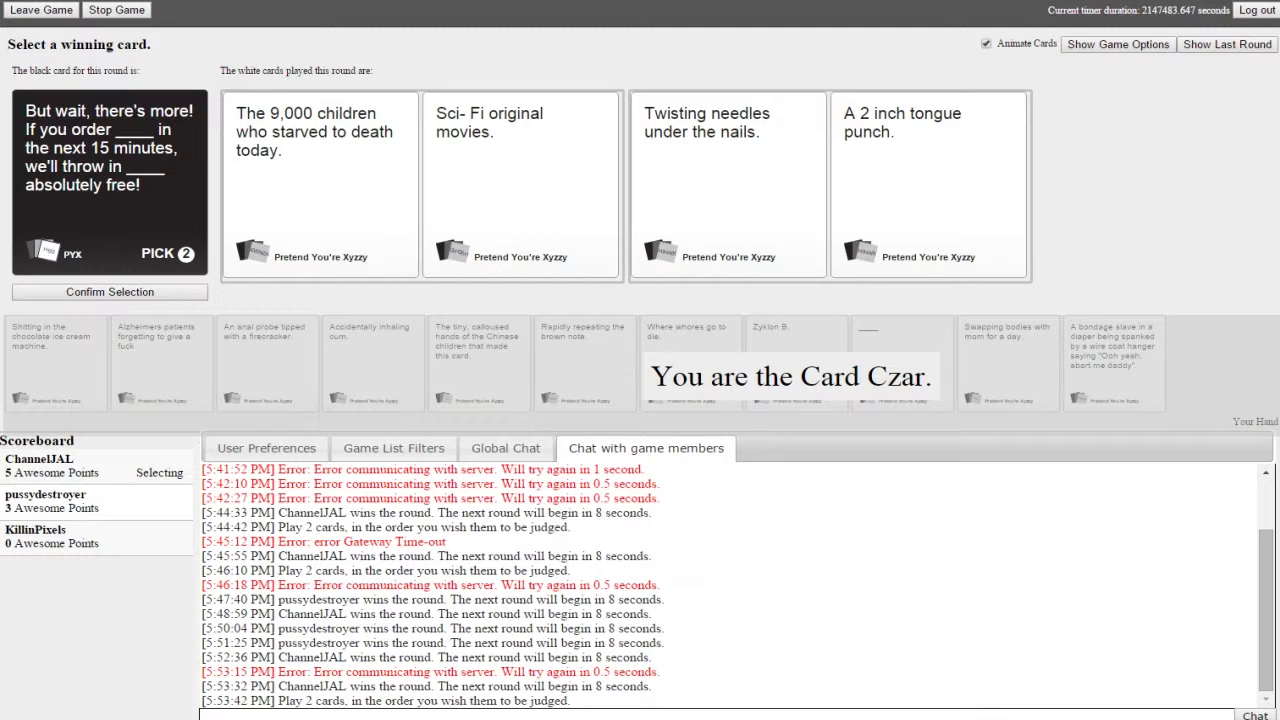
- Select answers in hand while the Card Czar judges the 'only thing we should fear' round
left_click(520, 184)
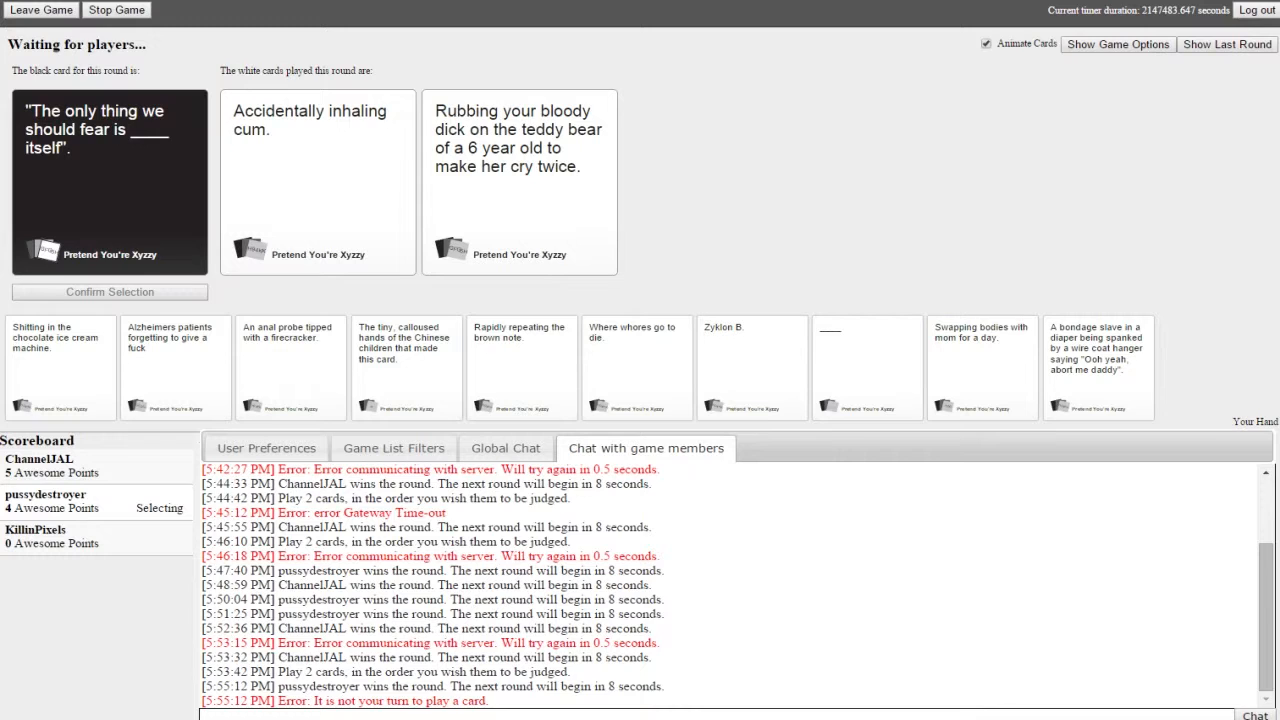
left_click(520, 180)
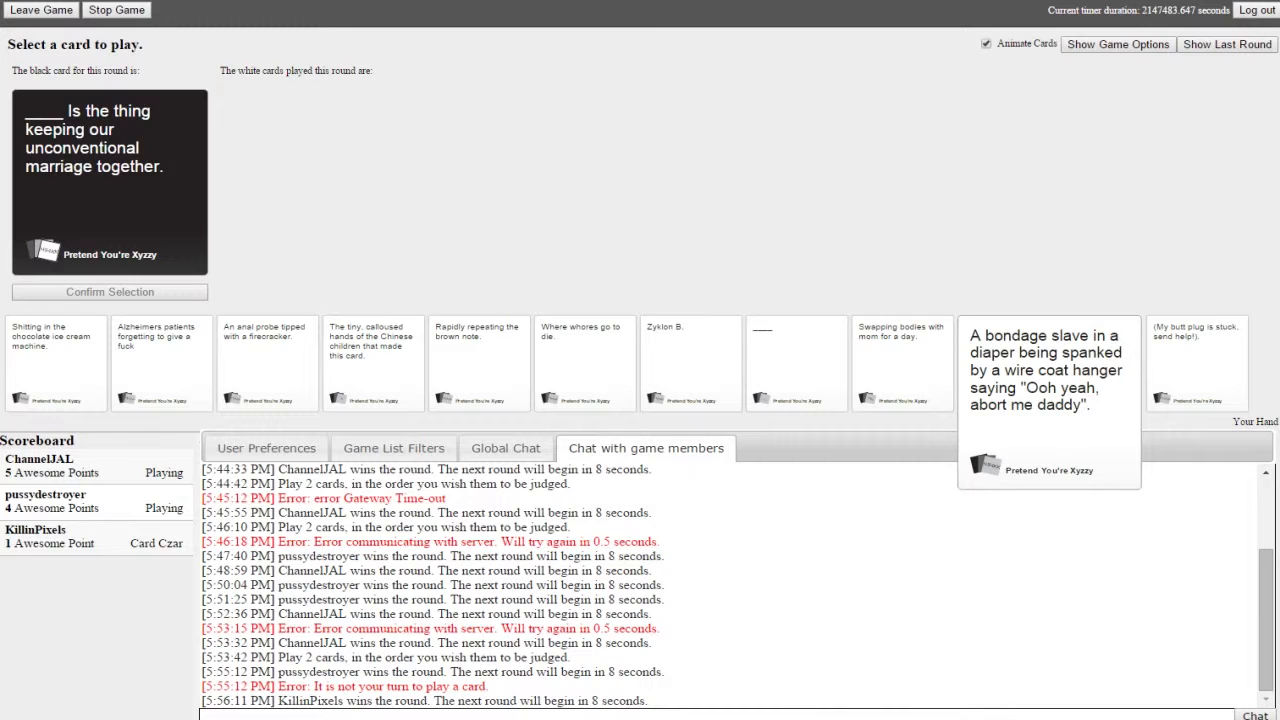
- Play a white card from the hand as the answer to the unconventional-marriage prompt
left_click(268, 364)
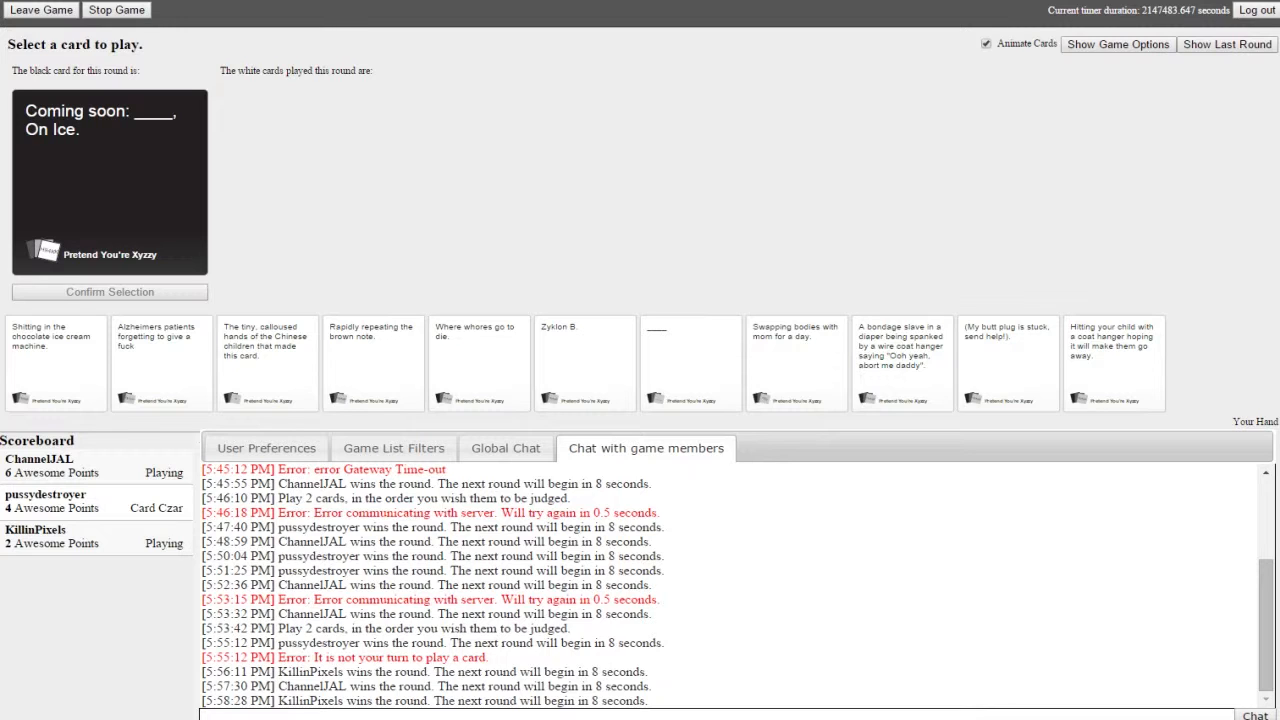
mouse_move(1112, 362)
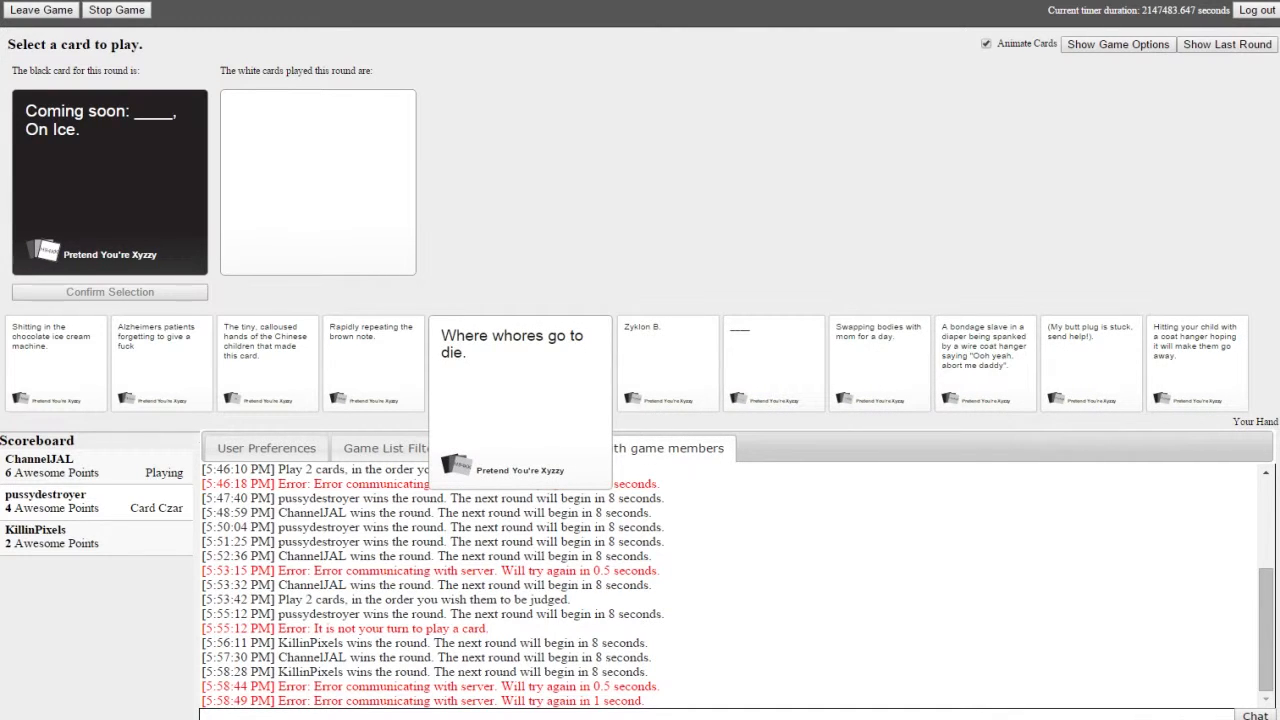
- Play 'Where whores go to die.' on the 'Coming soon: ____. On Ice.' prompt and confirm it
left_click(480, 360)
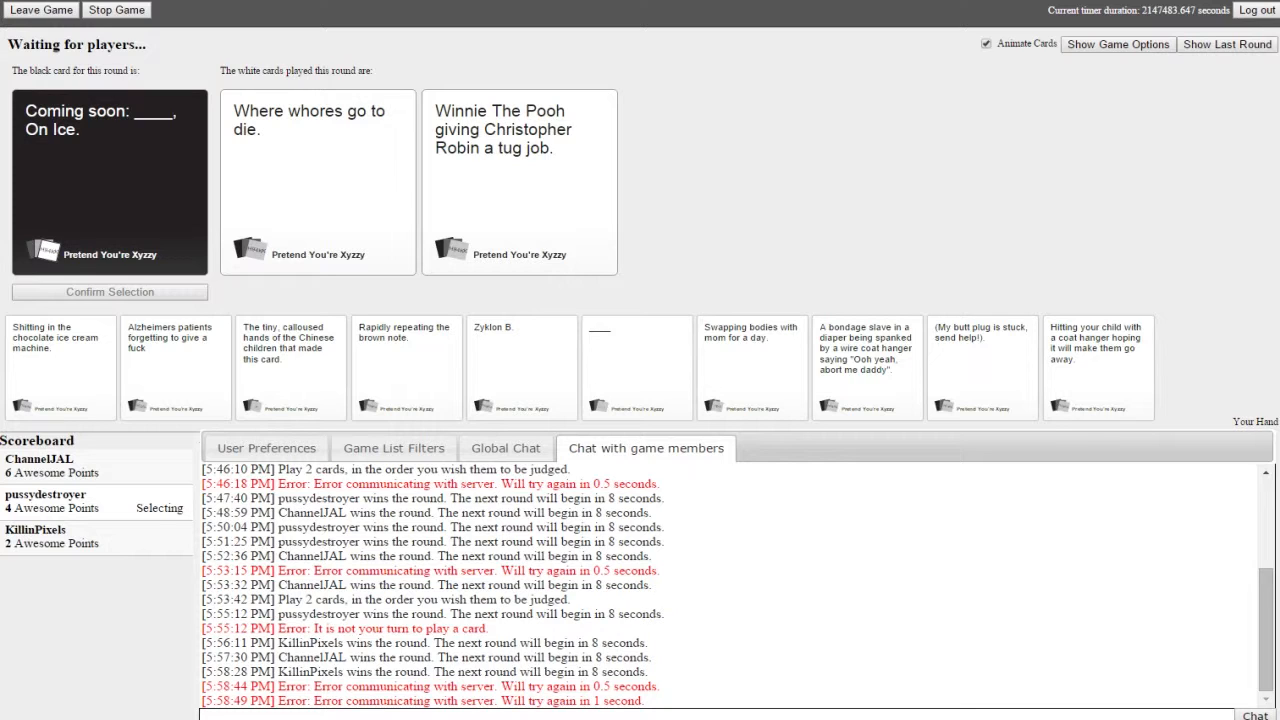
left_click(520, 130)
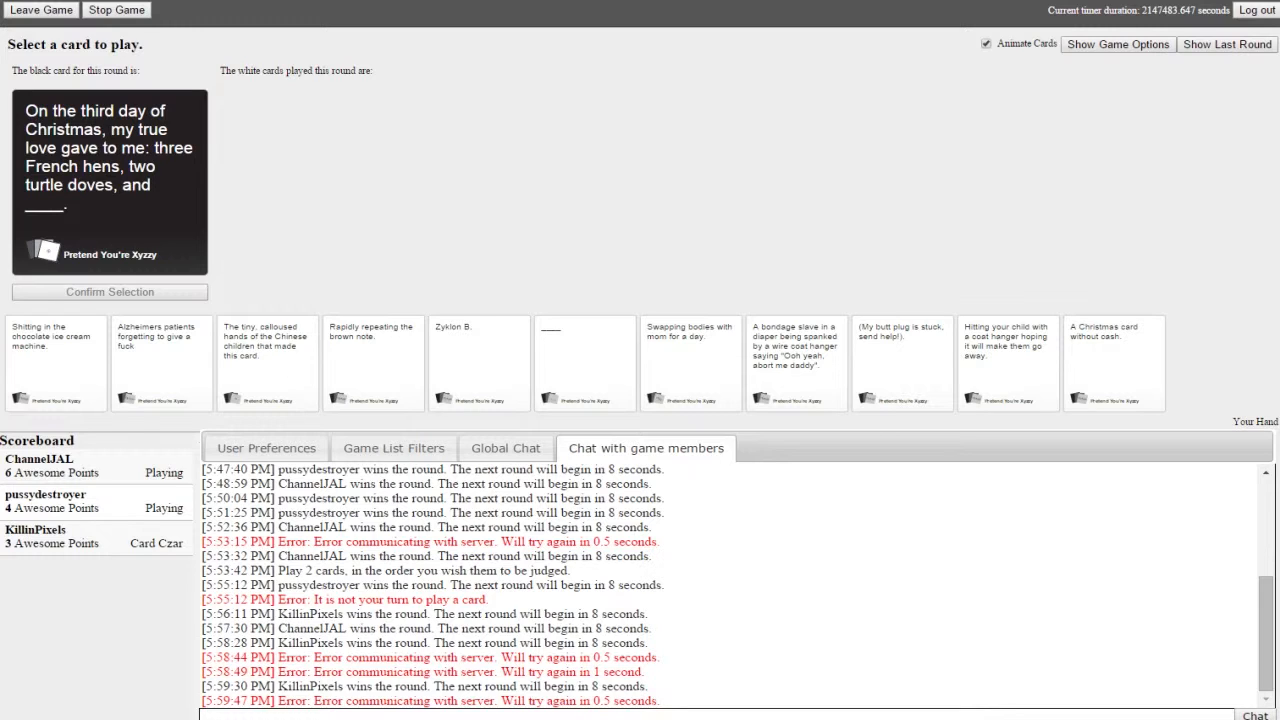
mouse_move(690, 362)
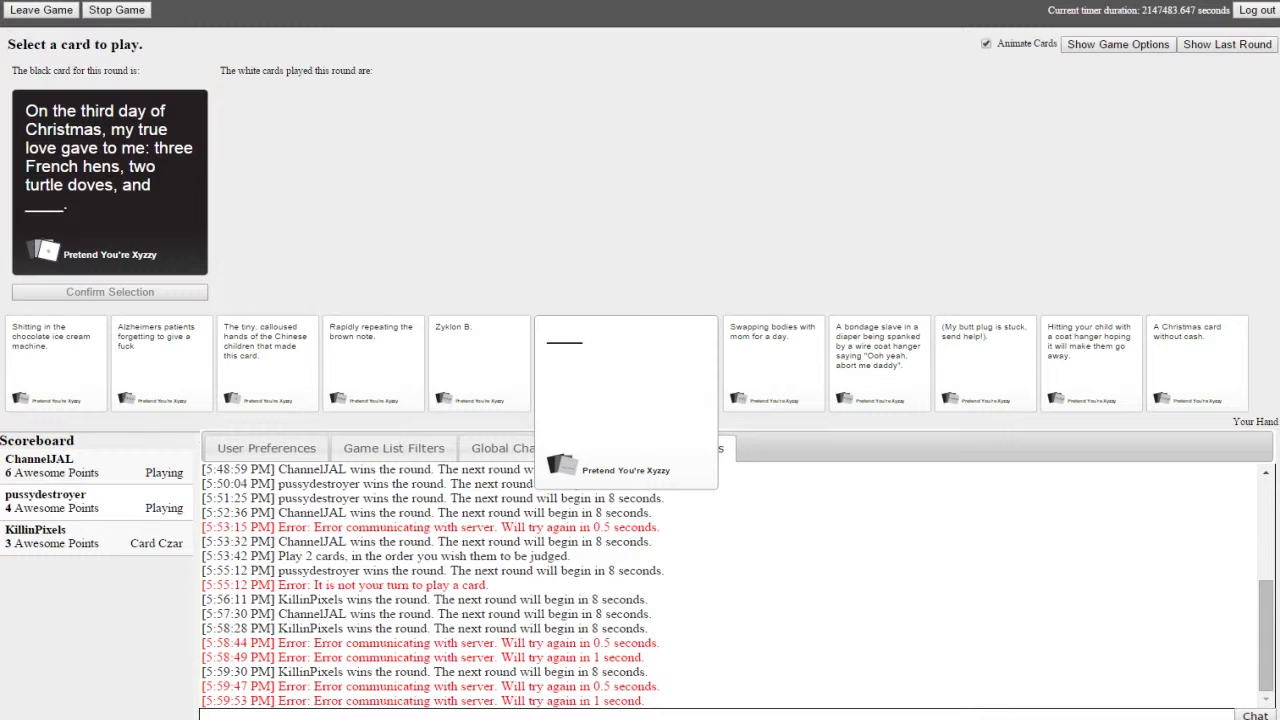
- Play a white card from the hand on the 'third day of Christmas' prompt
left_click(624, 400)
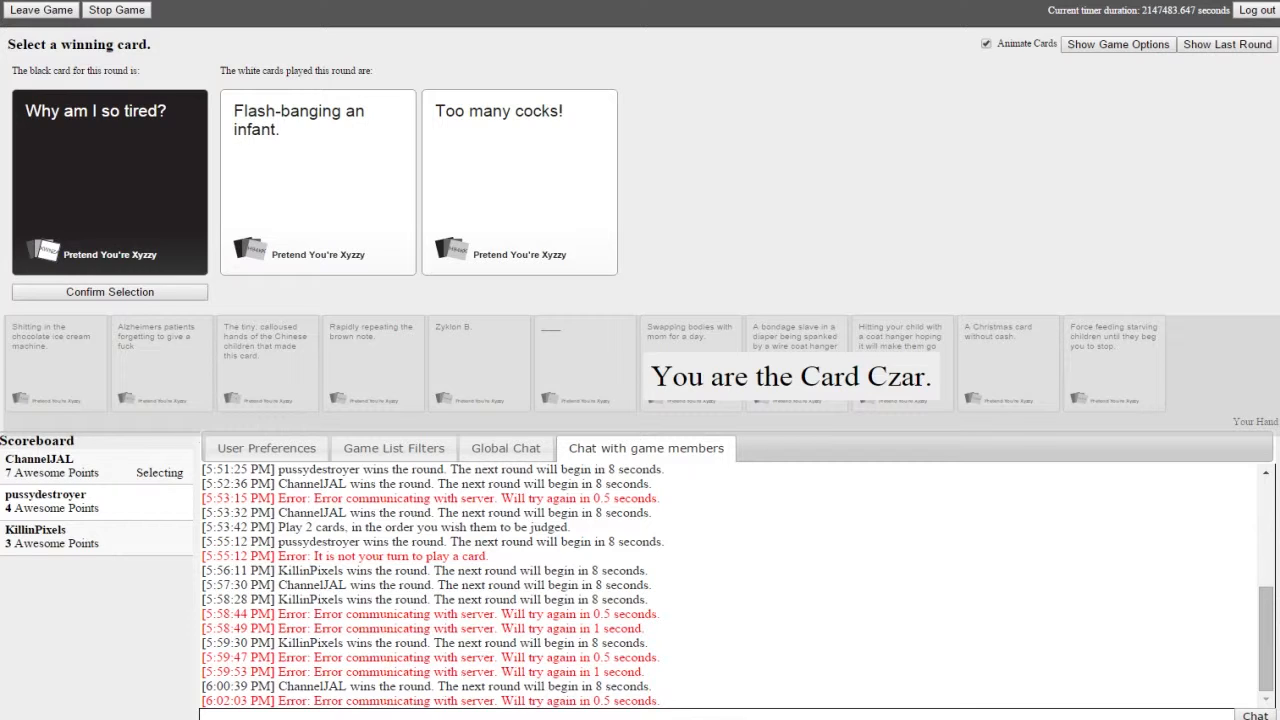
- Play the force-feeding starving children card on the sex-position prompt and confirm the selection
left_click(520, 182)
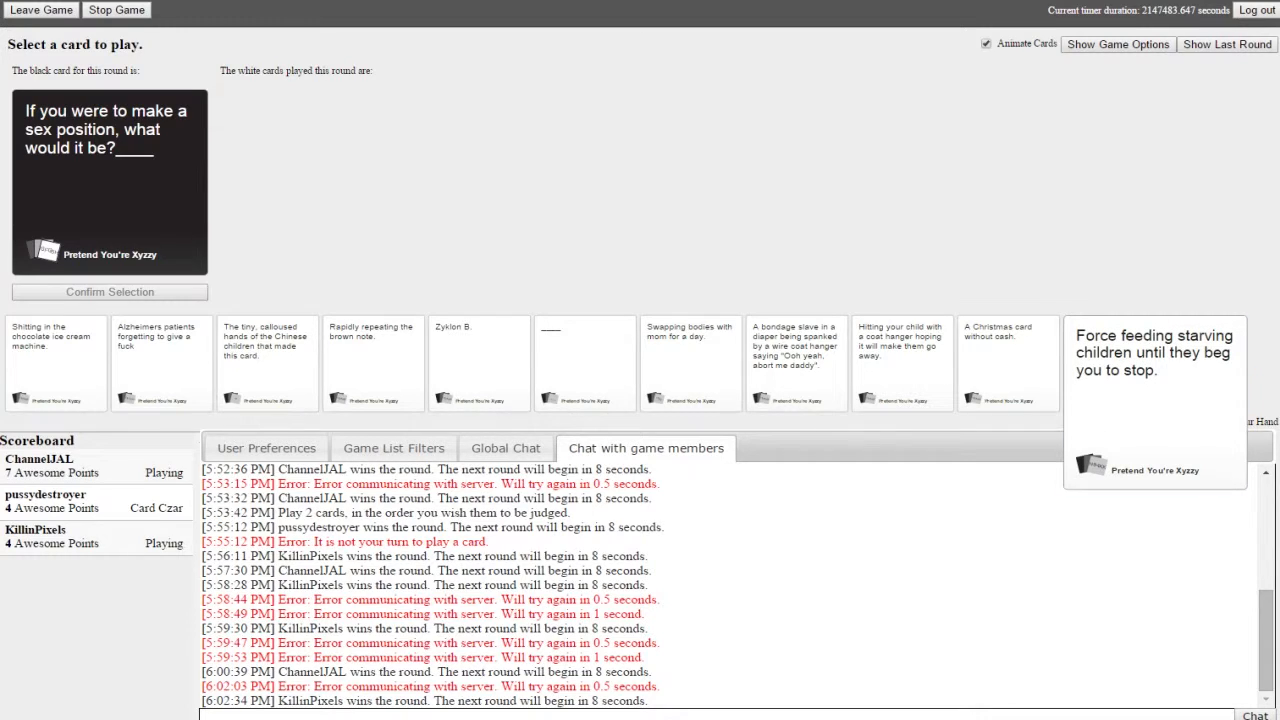
left_click(1112, 362)
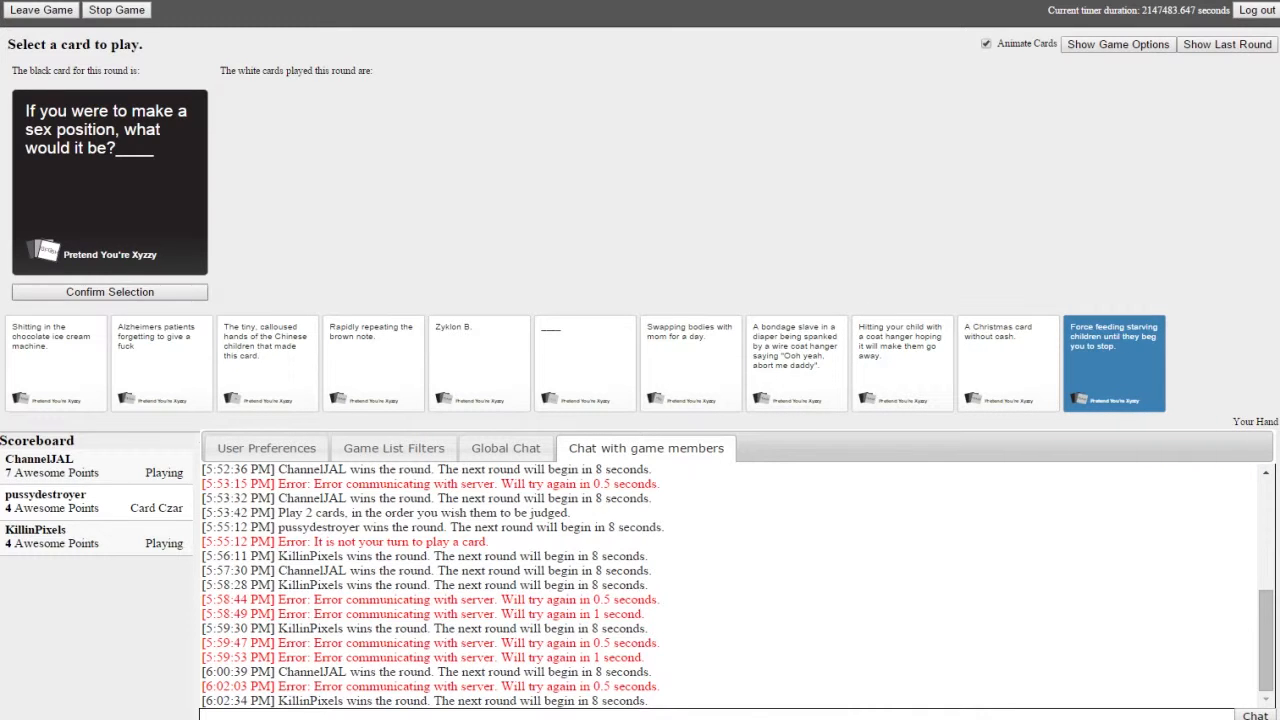
left_click(1112, 364)
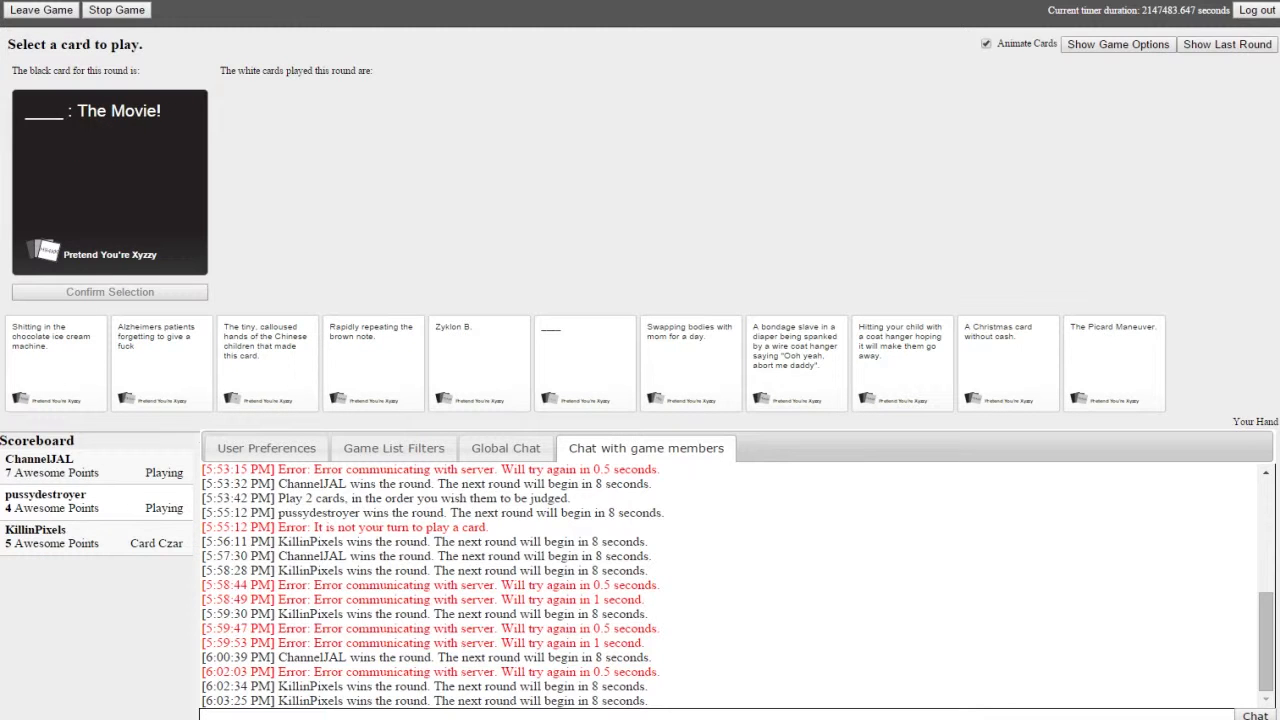
mouse_move(1008, 360)
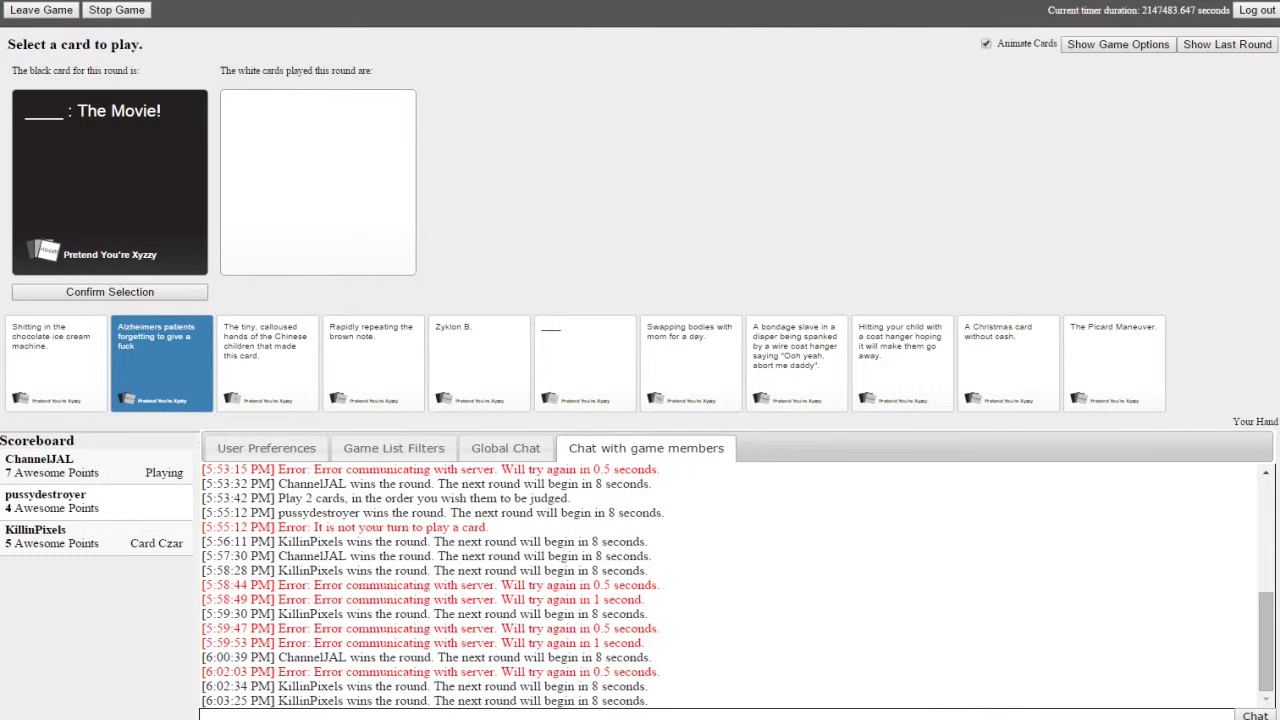
- Play the Alzheimers patients card as the answer to the '____: The Movie!' prompt
left_click(108, 292)
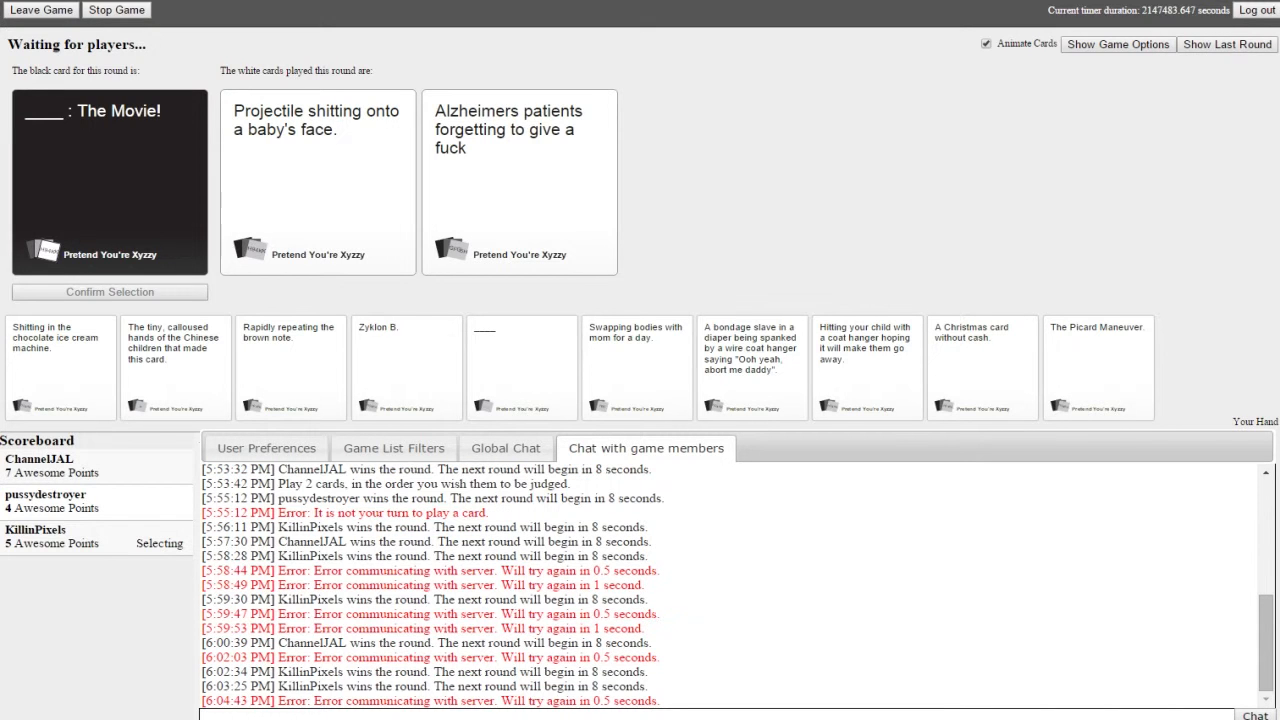
- As Card Czar, choose the winning answer for the '9 out of 10 doctors' prompt
left_click(318, 180)
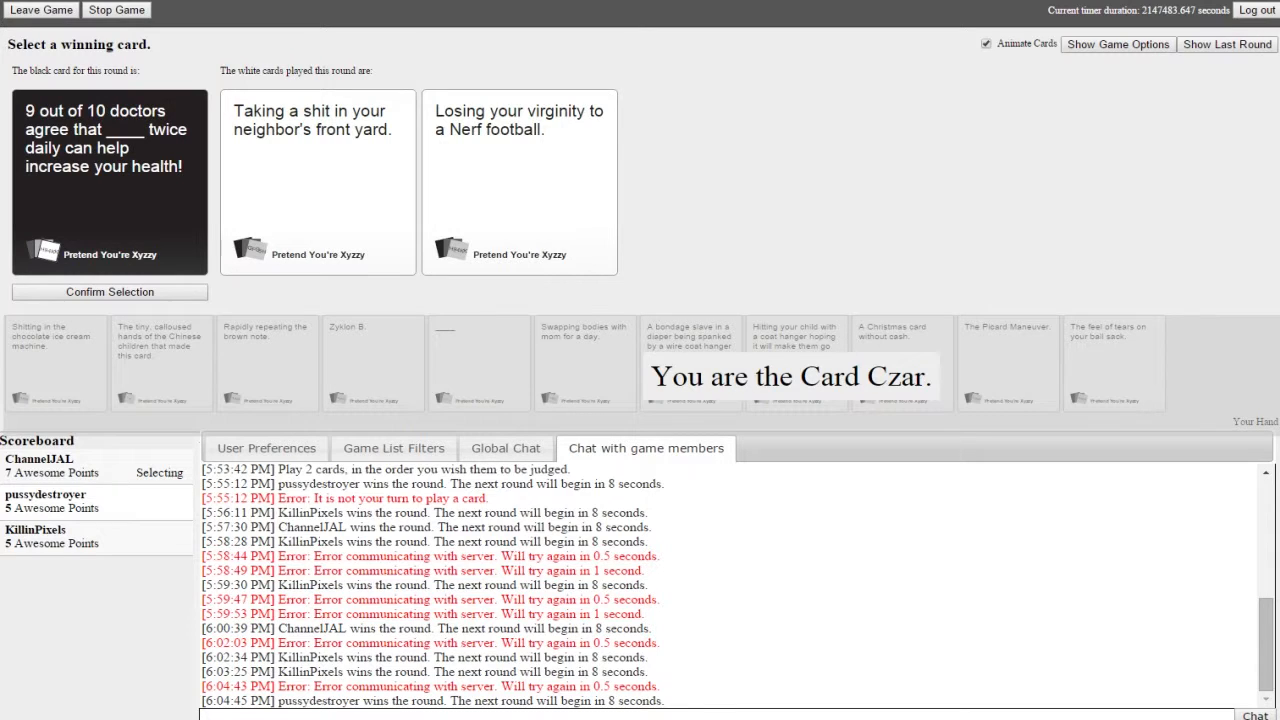
left_click(520, 180)
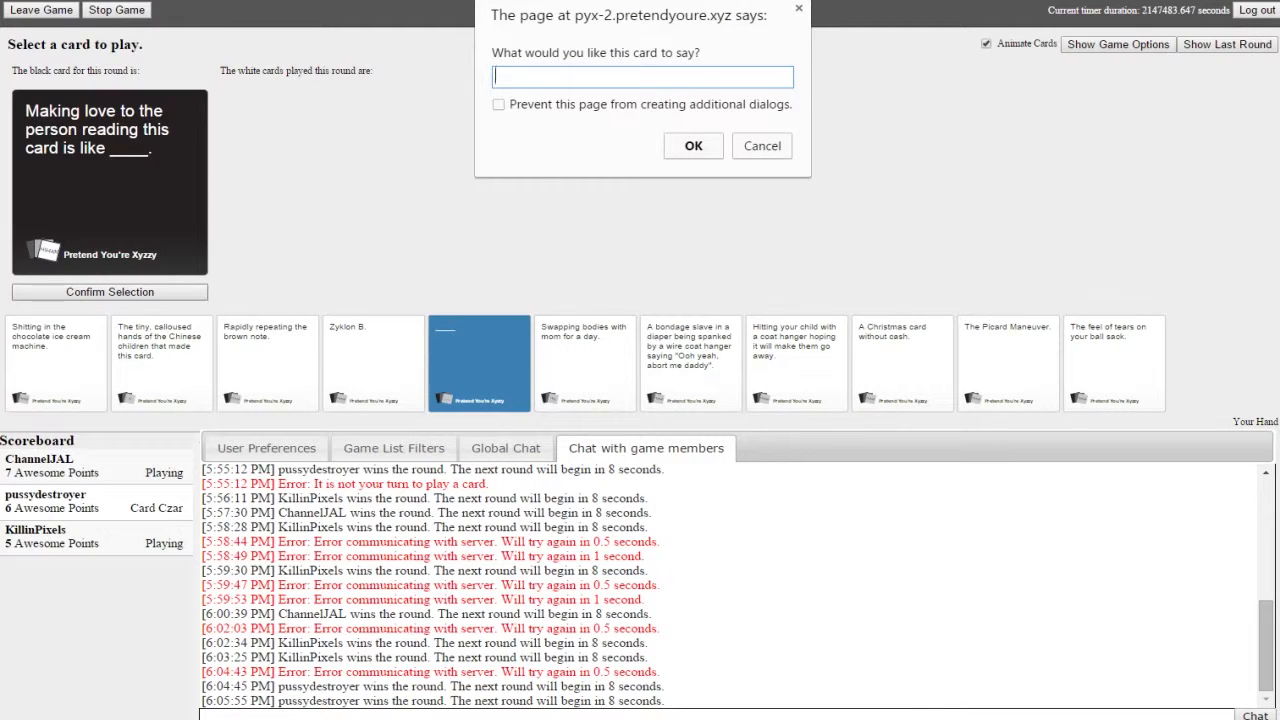
- Write "A rather pleasant experience please don't hit me again." as the blank card's text
type("A rather")
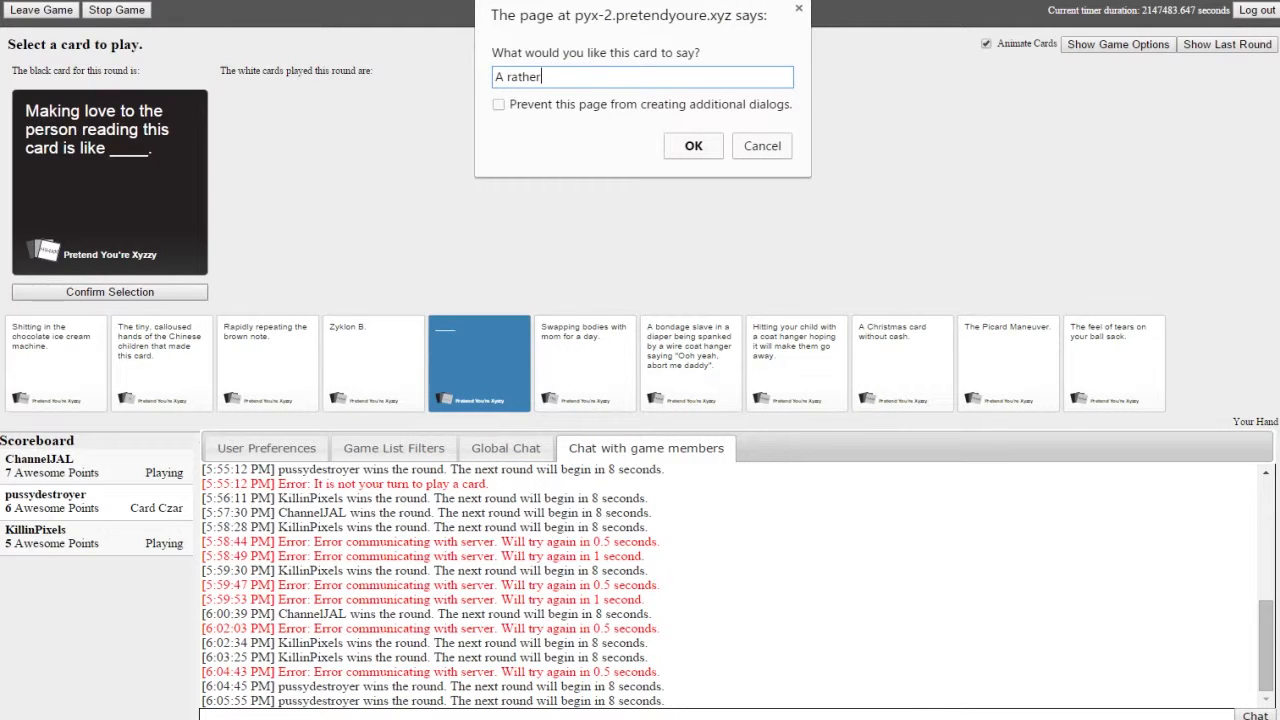
type("pleasant ex")
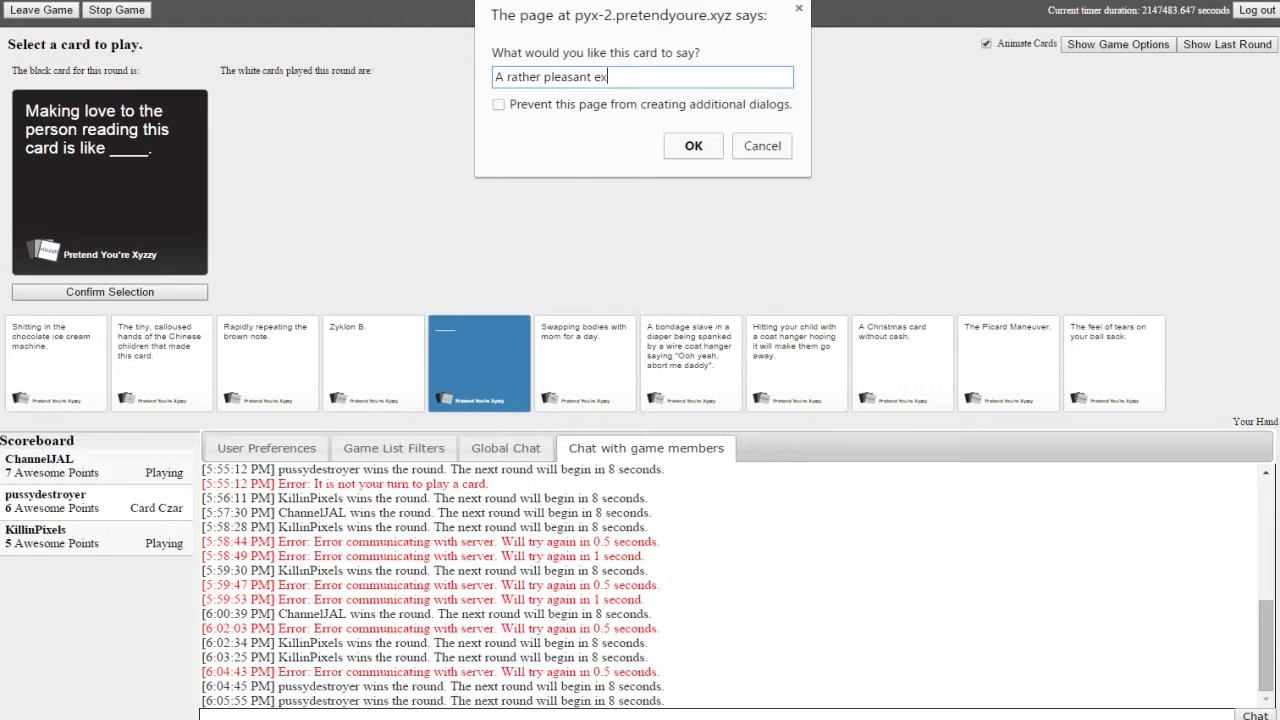
type("perience")
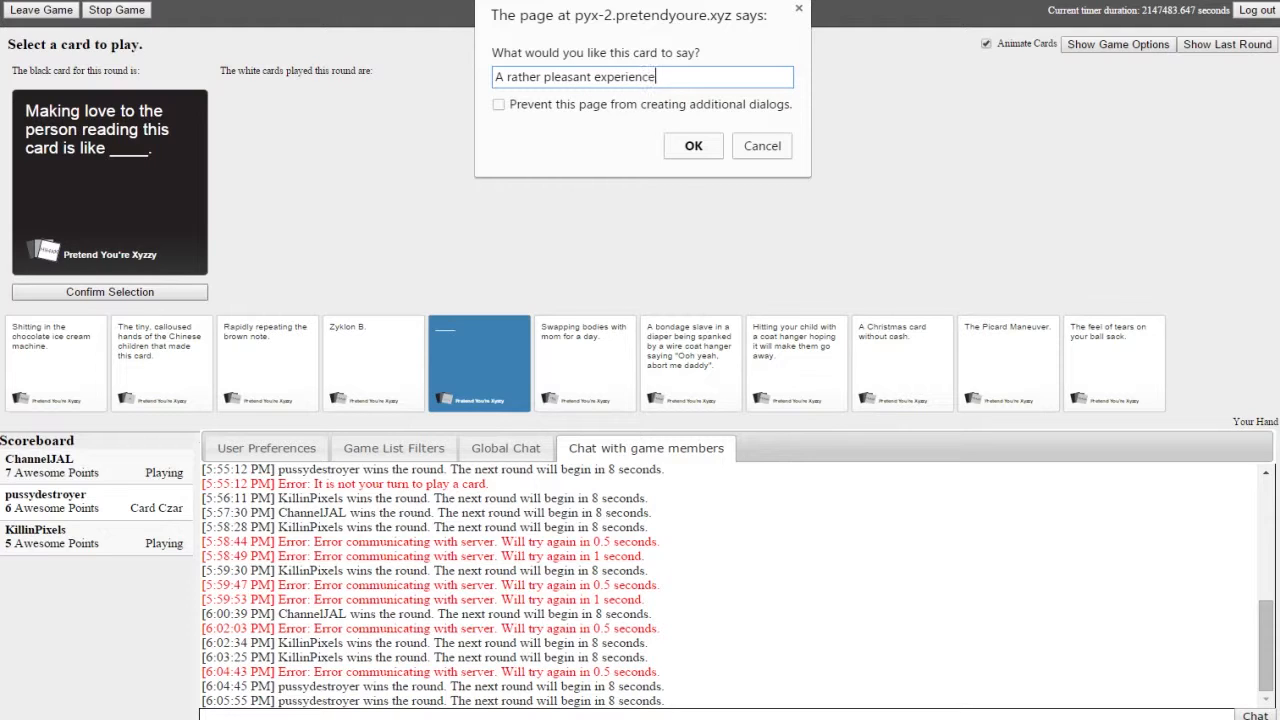
type("p")
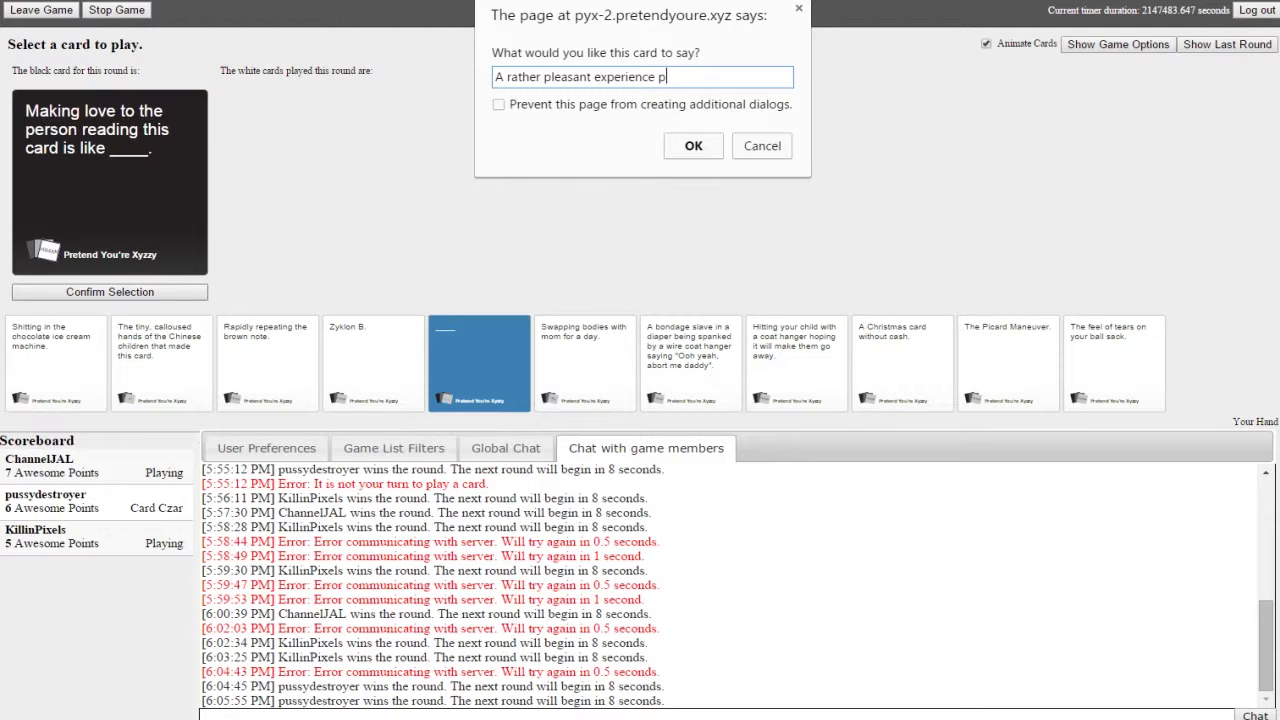
type("lease don't")
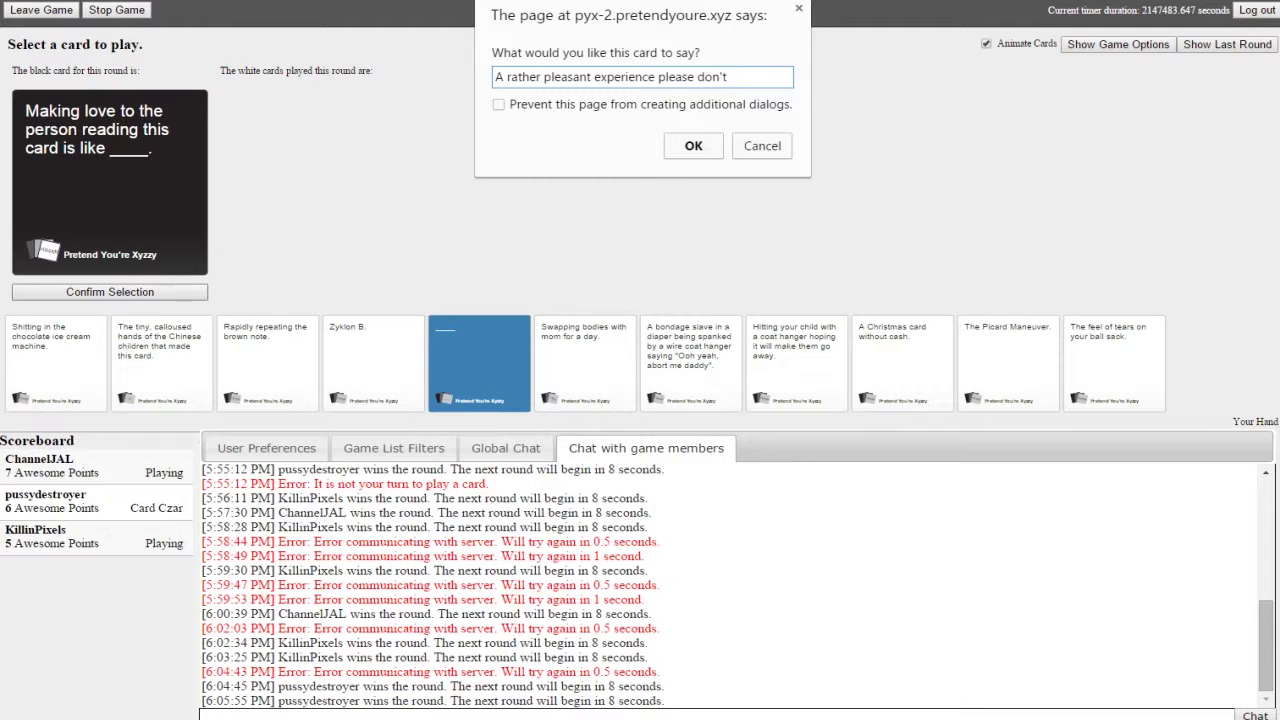
type("hit me again.")
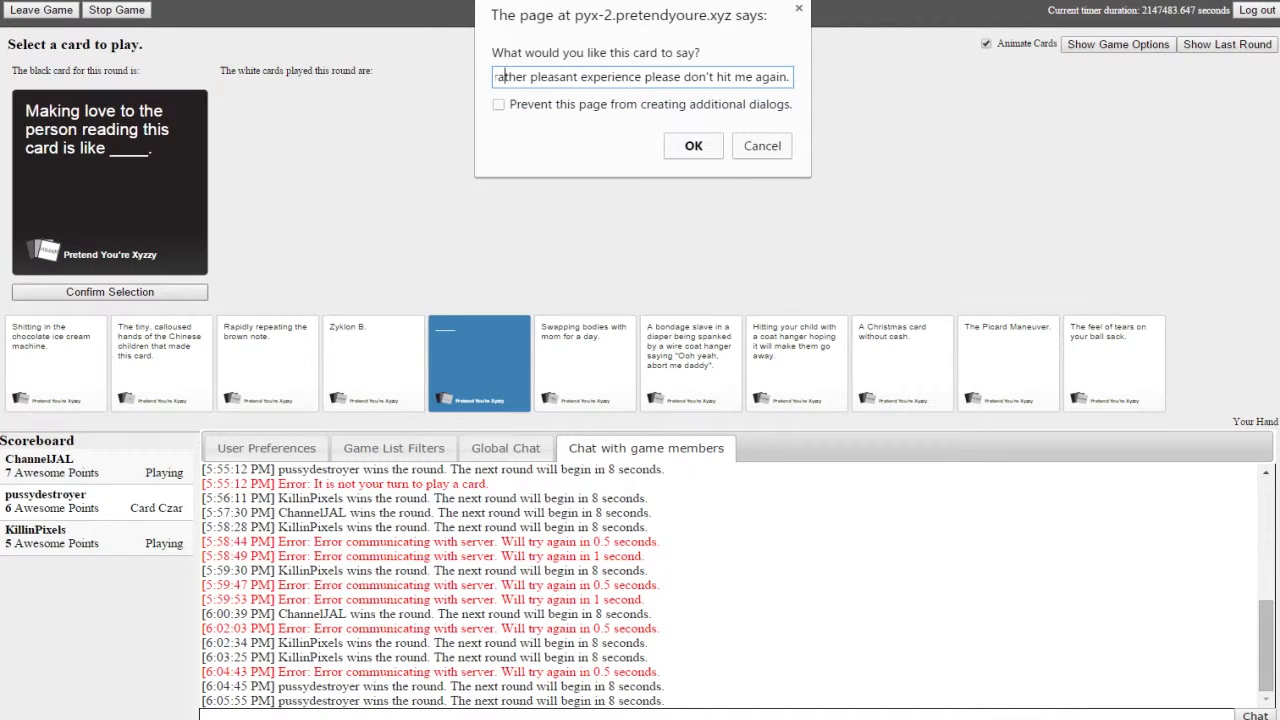
- Submit the written text with OK so the custom card is played this round
left_click(692, 144)
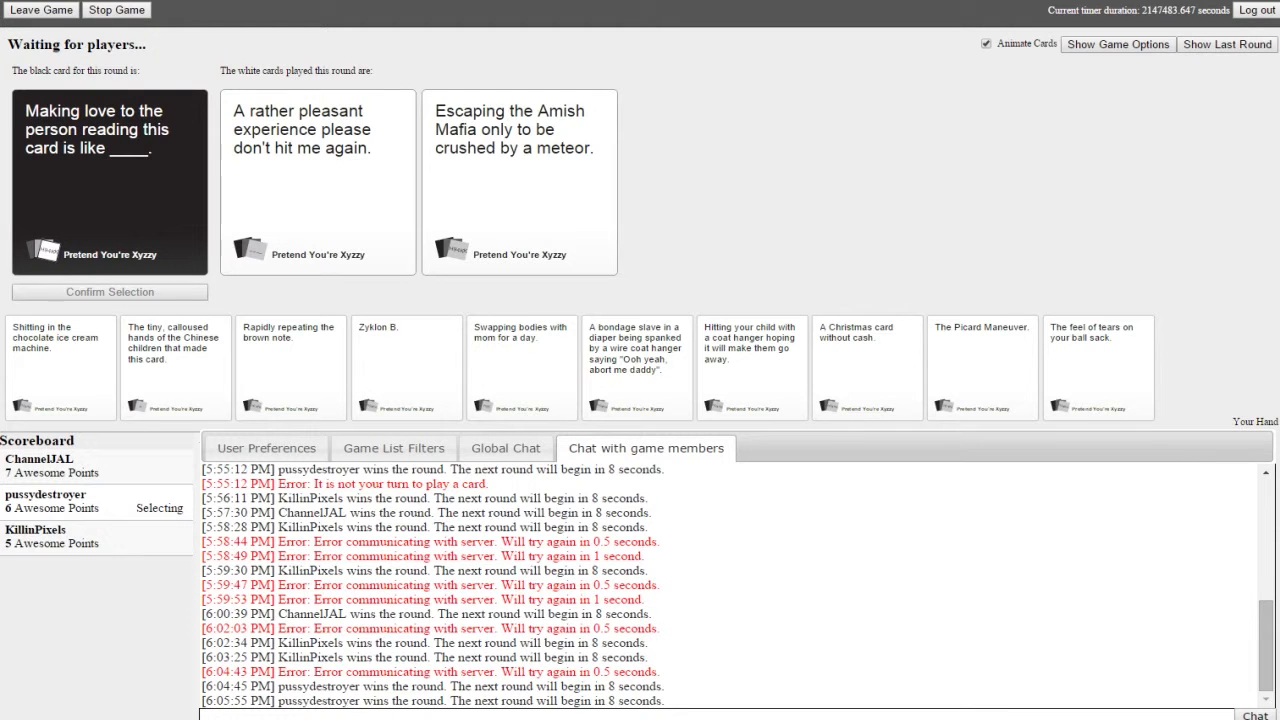
left_click(518, 130)
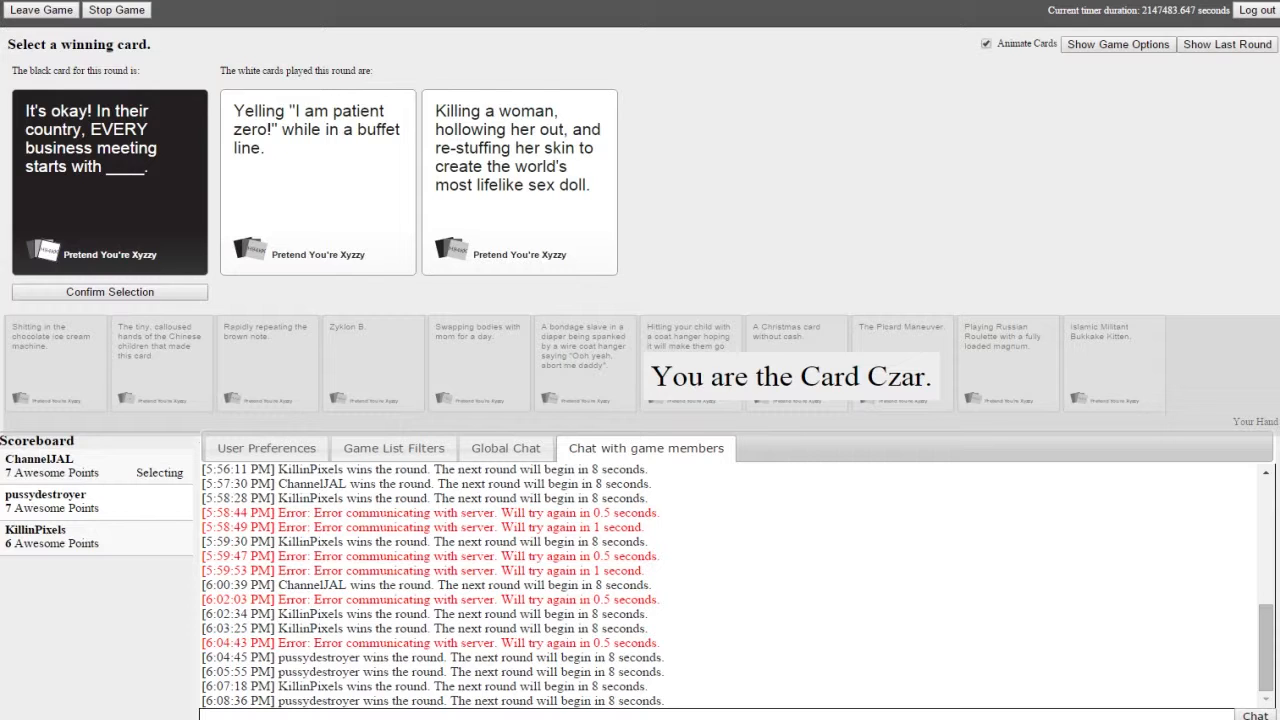
- As Card Czar, select 'Killing a woman, hollowing her out…' as the winning answer
left_click(520, 182)
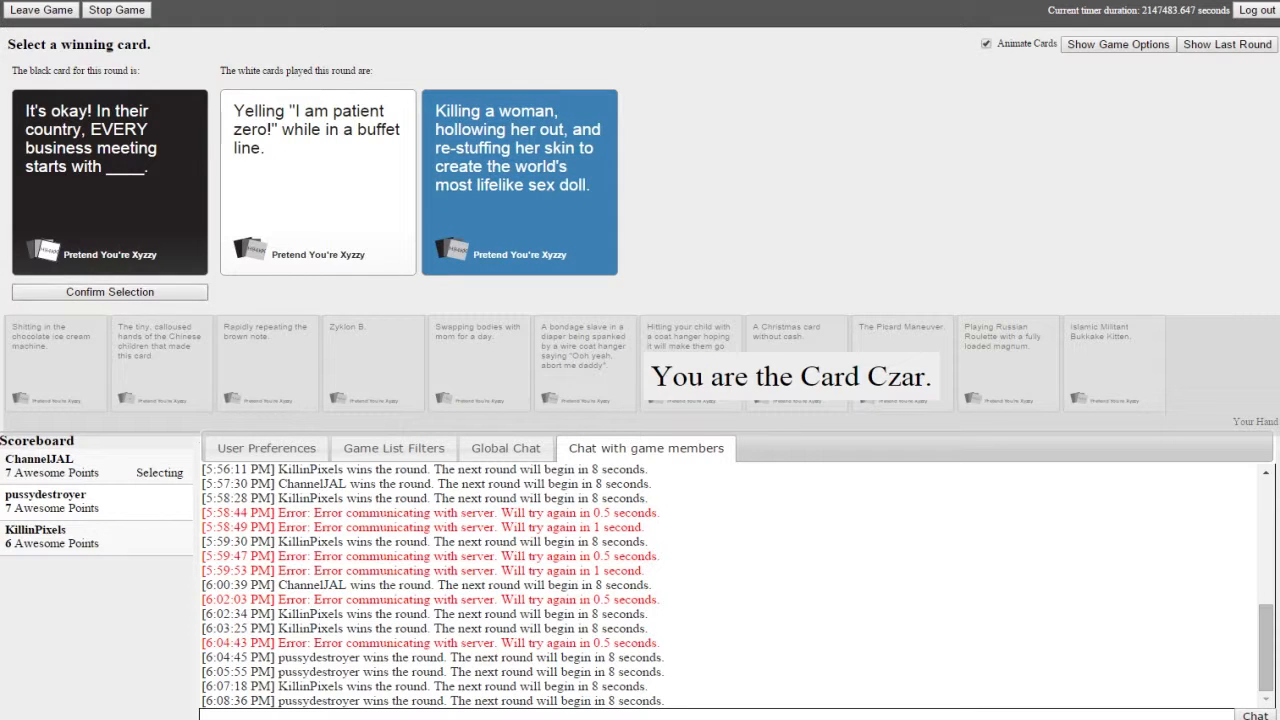